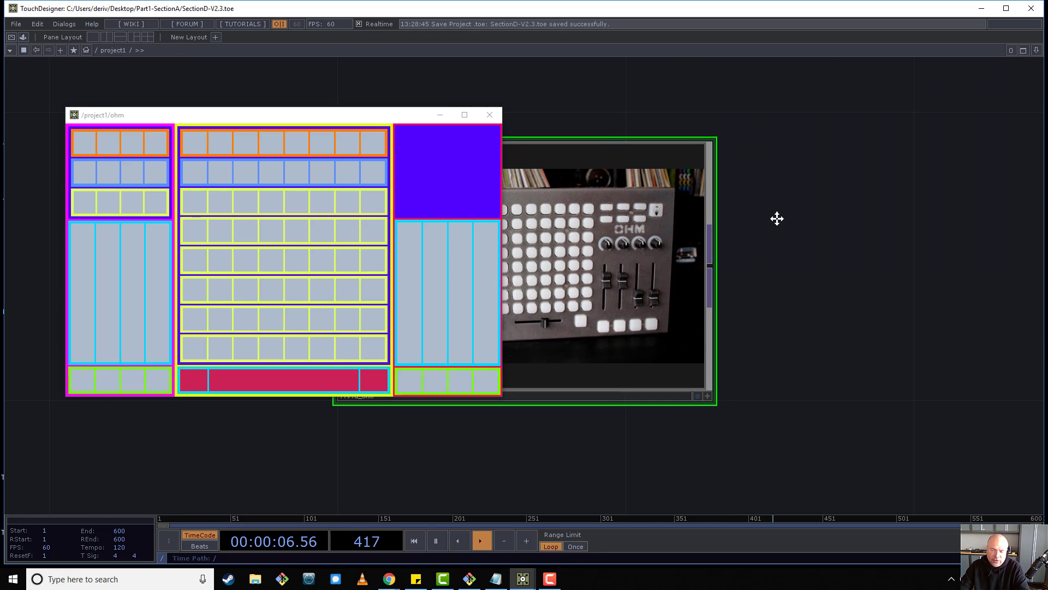
pyautogui.moveTo(683, 202)
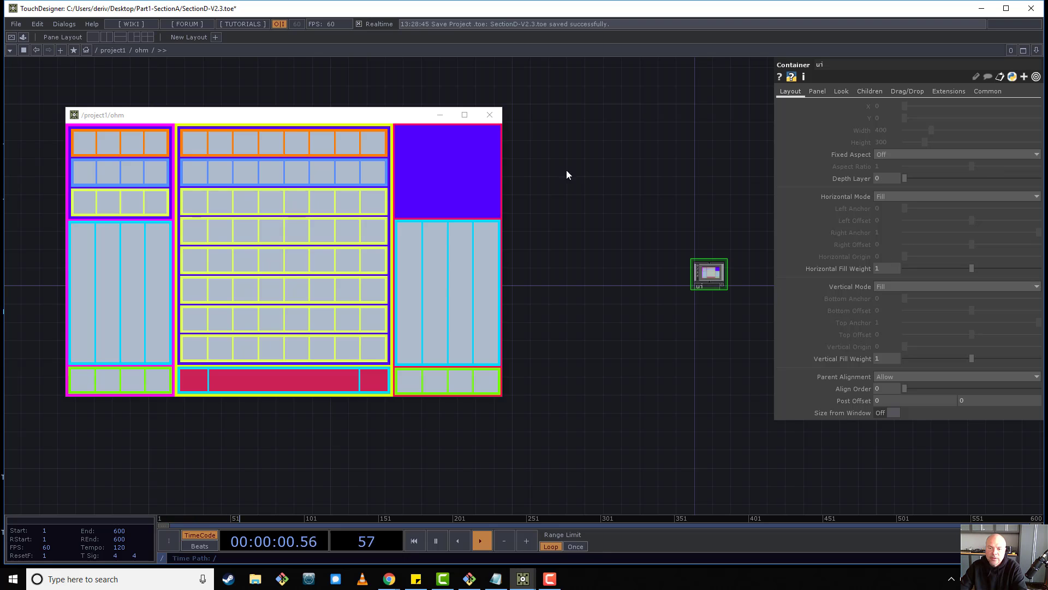
# Dive into the ui container in ohm to reveal layout1, layout2 and layout3.
pyautogui.doubleClick(708, 273)
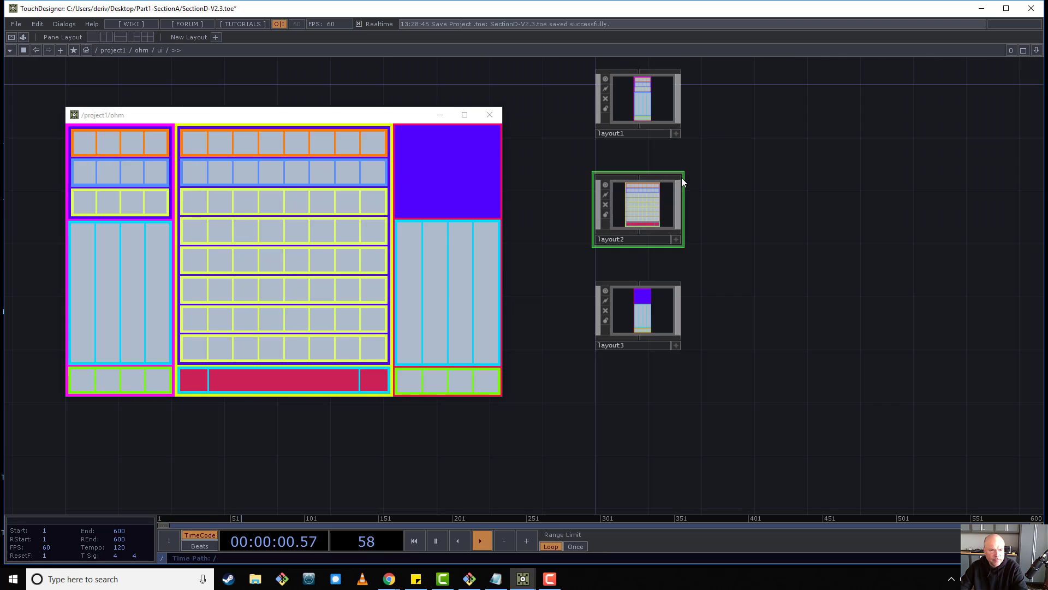
# Enter layout3, inspect section1's Layout and Children pages, and dive into section1.
pyautogui.click(637, 315)
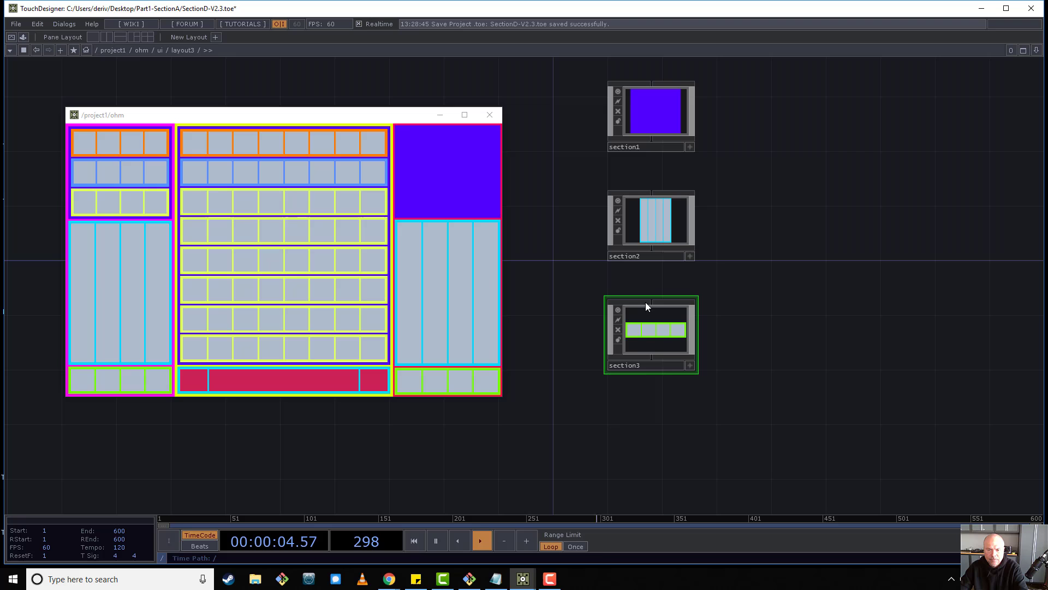
pyautogui.click(650, 113)
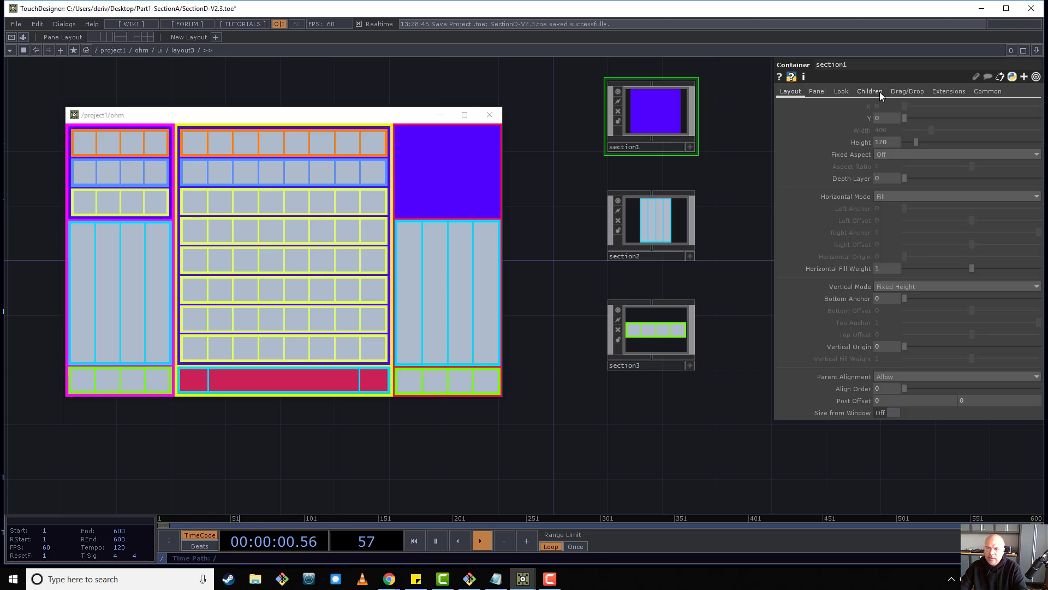
pyautogui.click(869, 92)
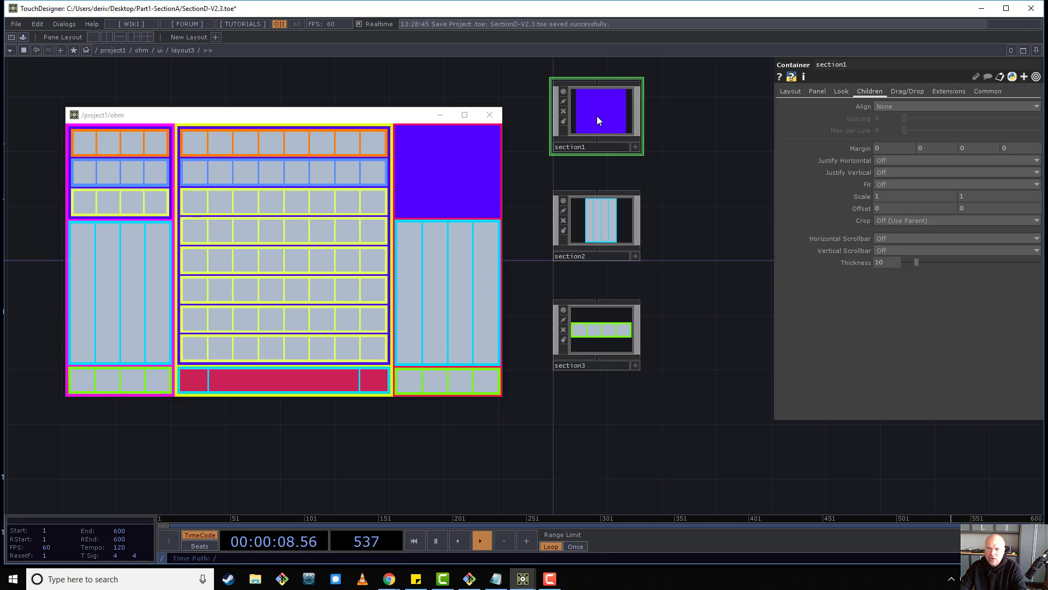
pyautogui.doubleClick(596, 113)
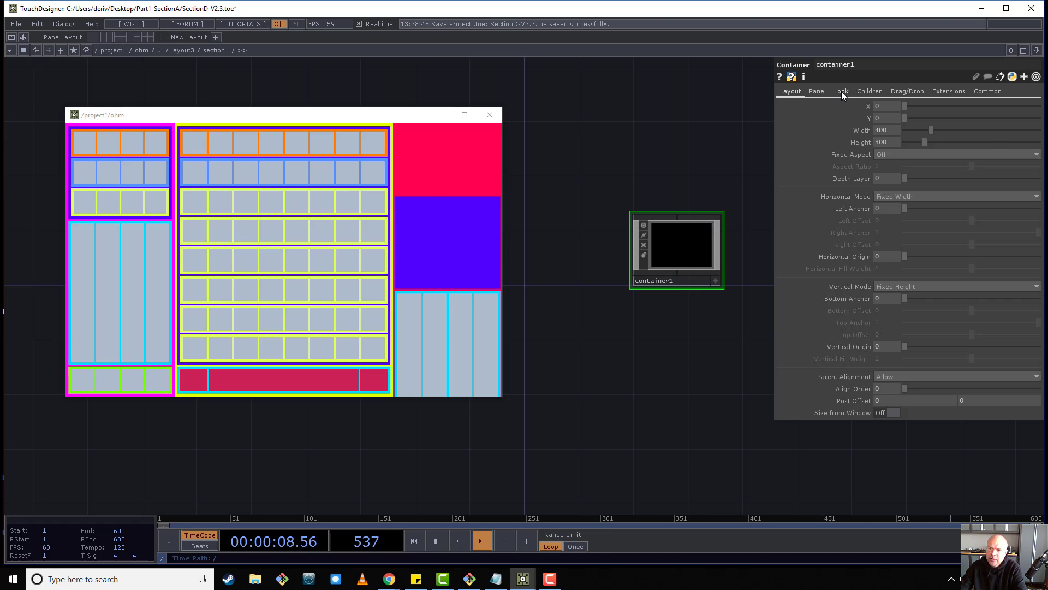
# Inspect the 400x300 container1's Look page, then return up to layout3.
pyautogui.click(840, 91)
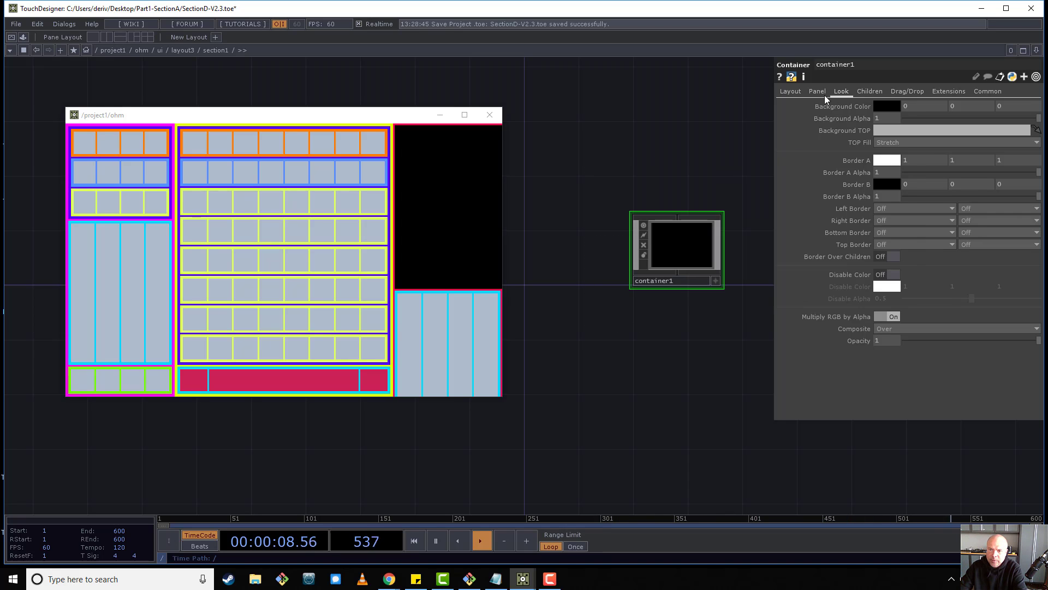
pyautogui.click(789, 91)
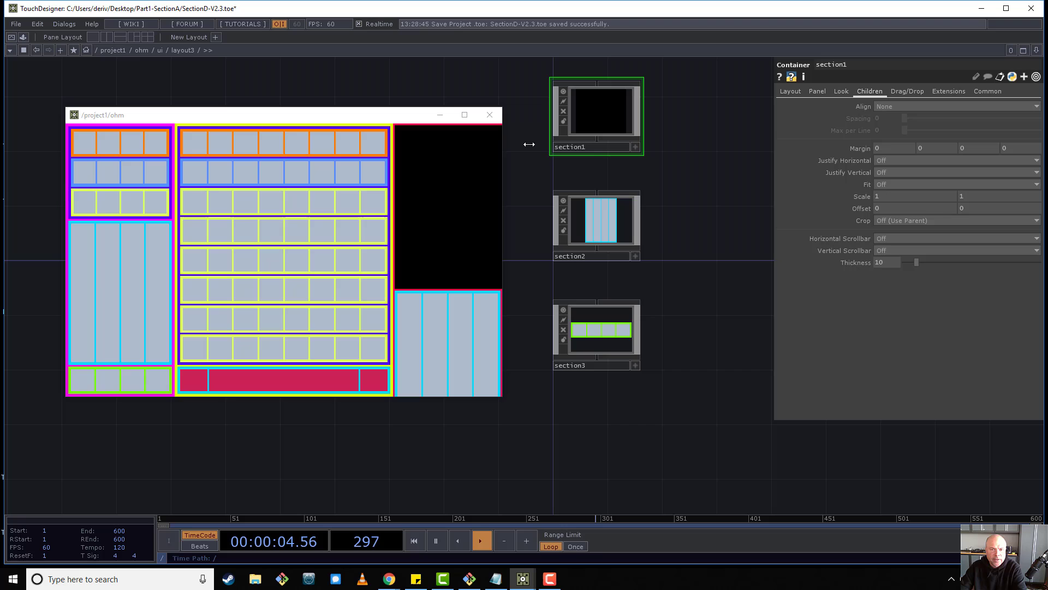
pyautogui.moveTo(595, 113)
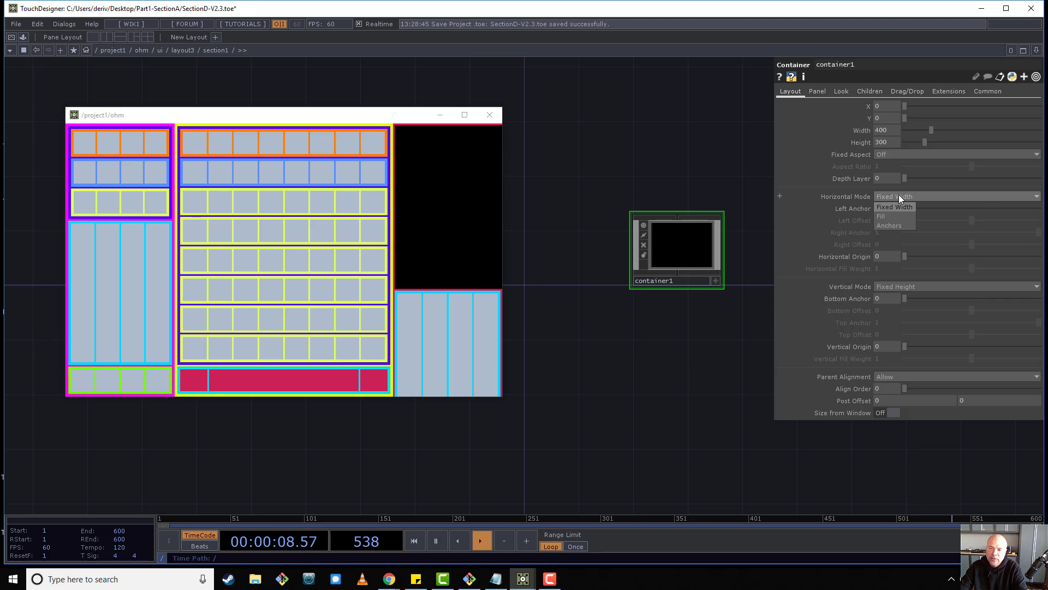
pyautogui.click(881, 215)
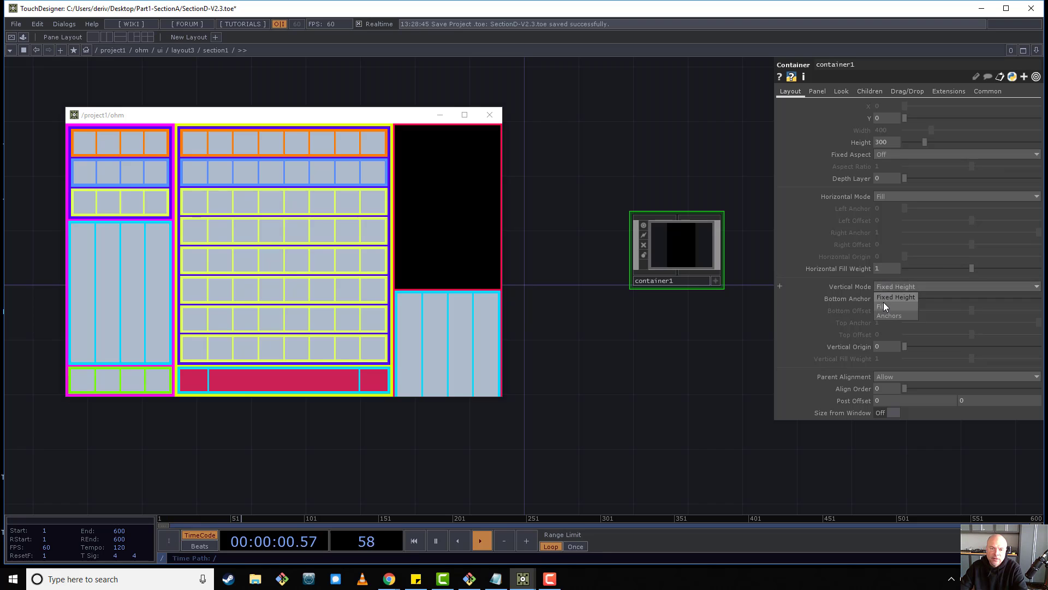
pyautogui.click(882, 306)
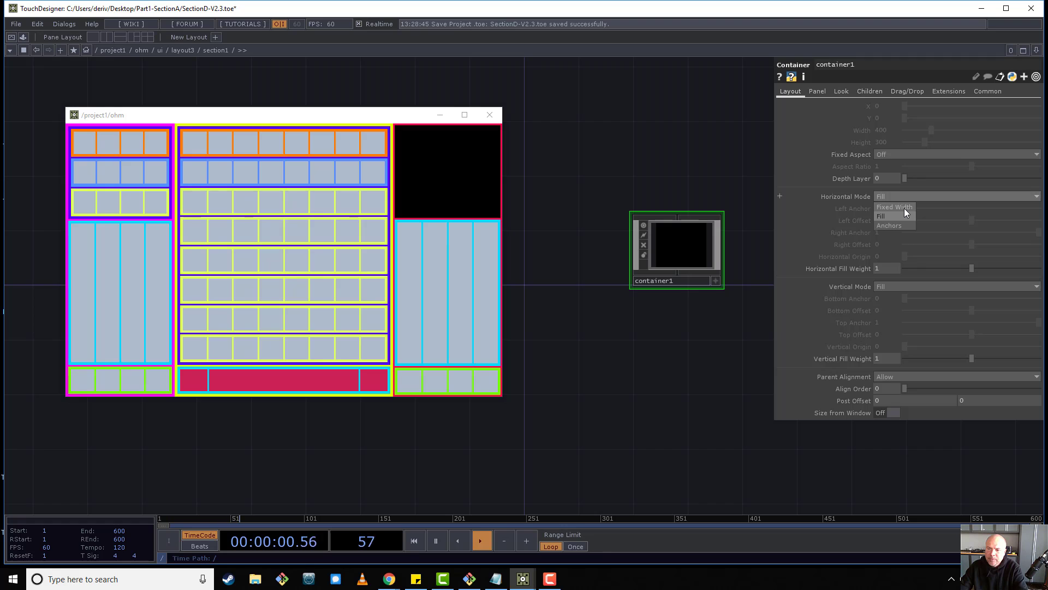
pyautogui.click(894, 207)
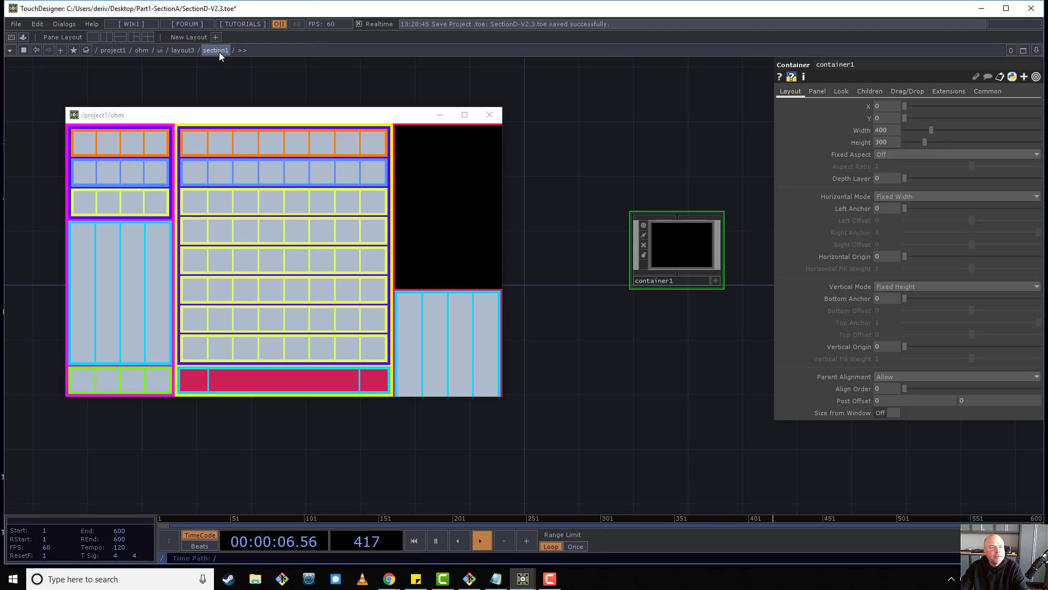
# Set Crop to On in section1's floating Children parameter page, then close it.
pyautogui.click(215, 50)
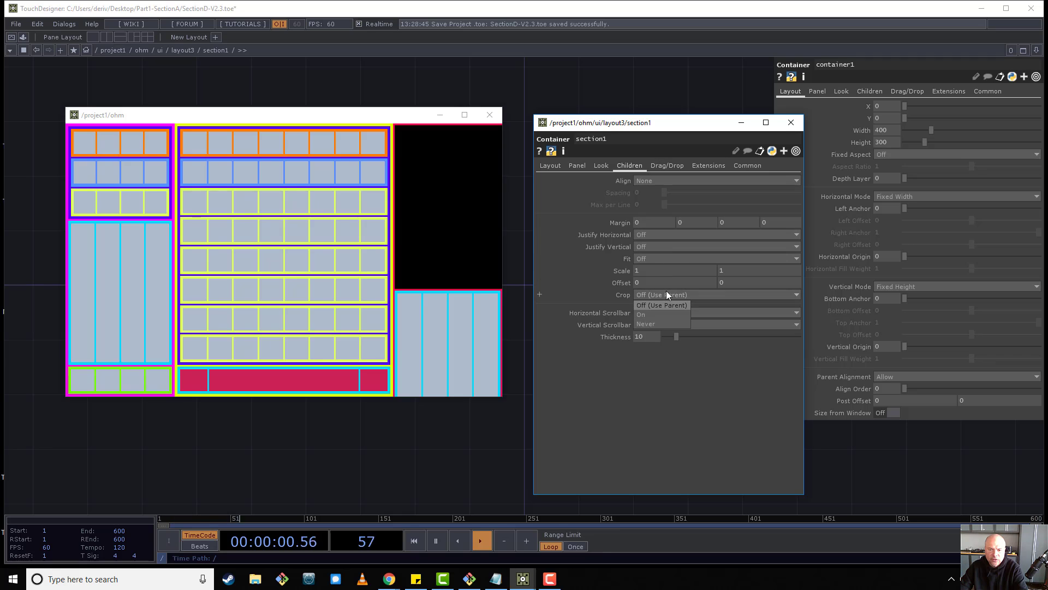
pyautogui.click(644, 314)
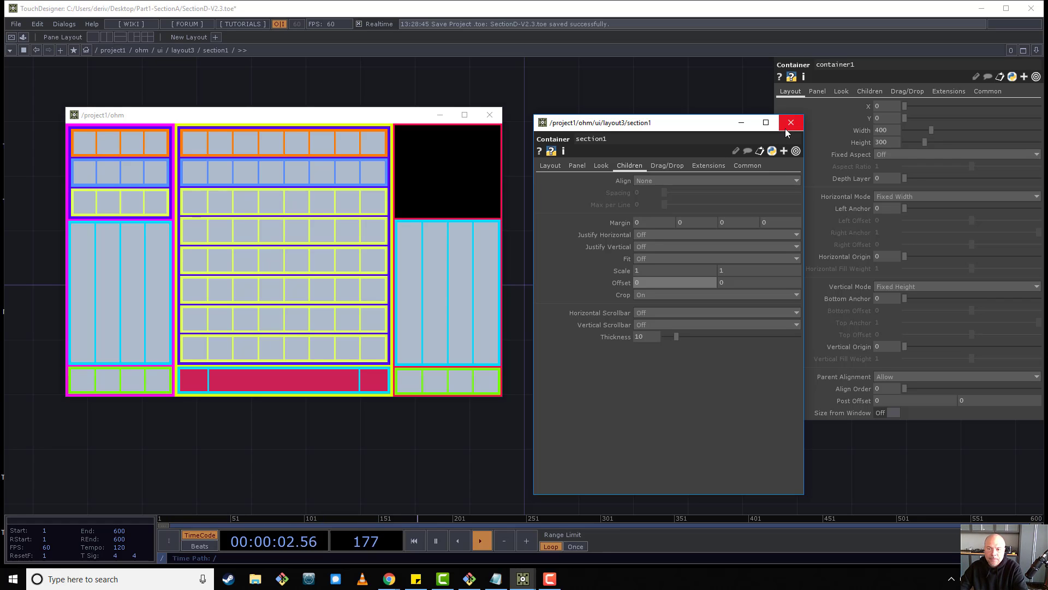
pyautogui.moveTo(661, 298)
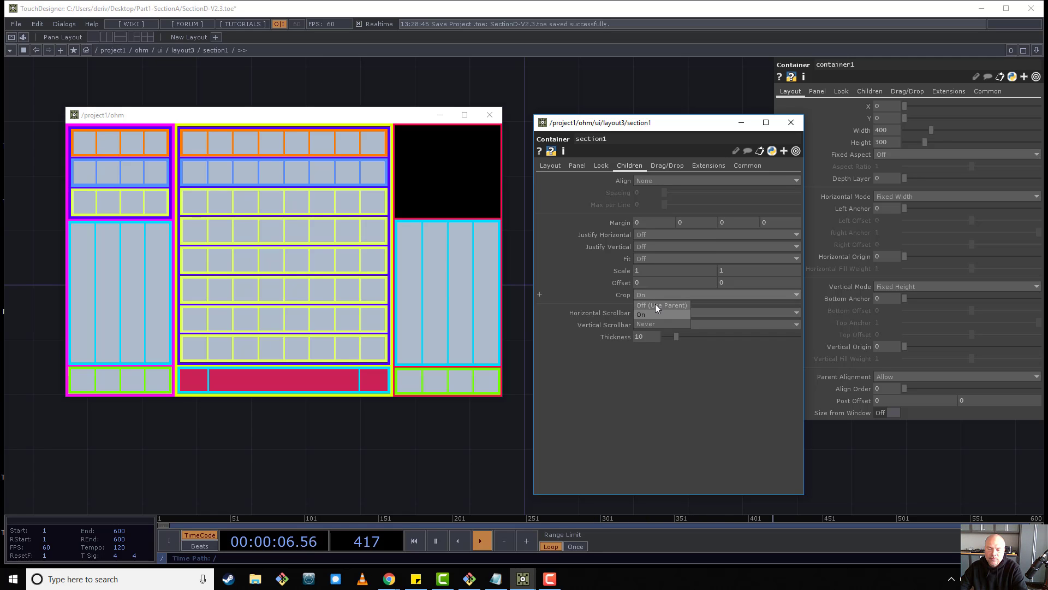
pyautogui.click(644, 315)
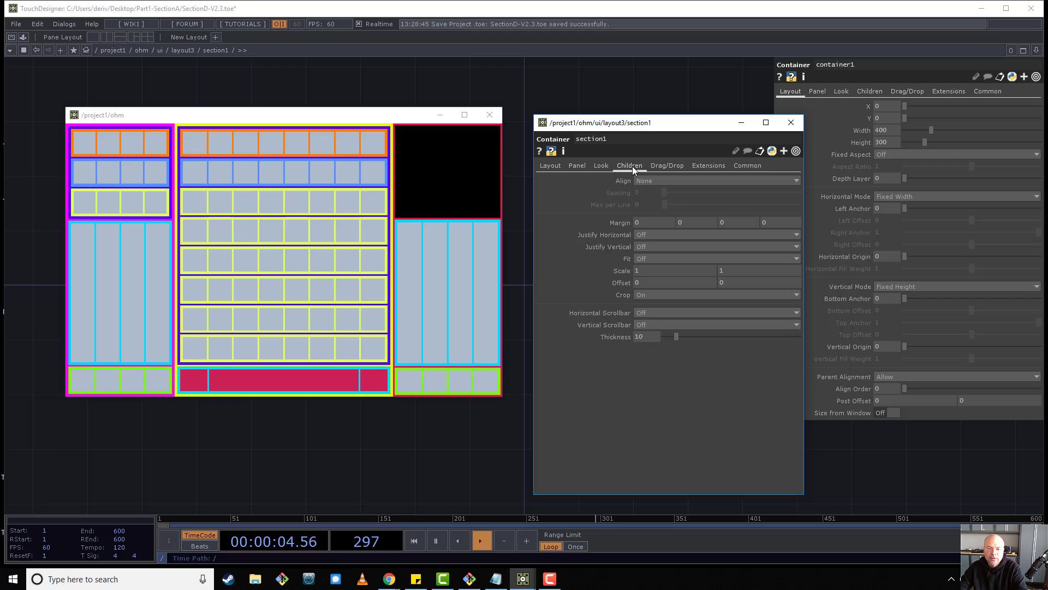
pyautogui.moveTo(628, 304)
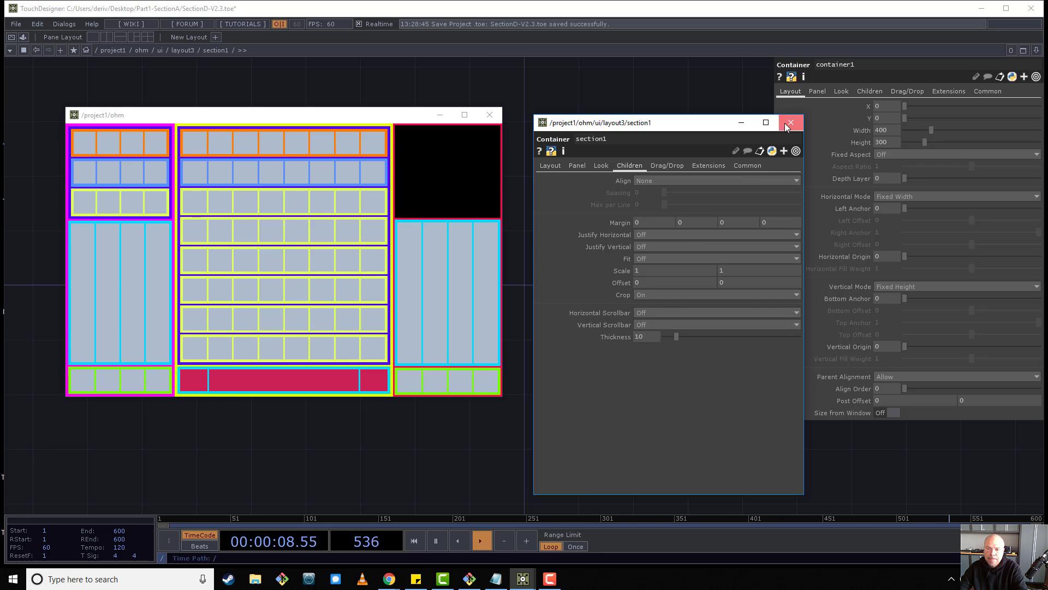
pyautogui.click(791, 122)
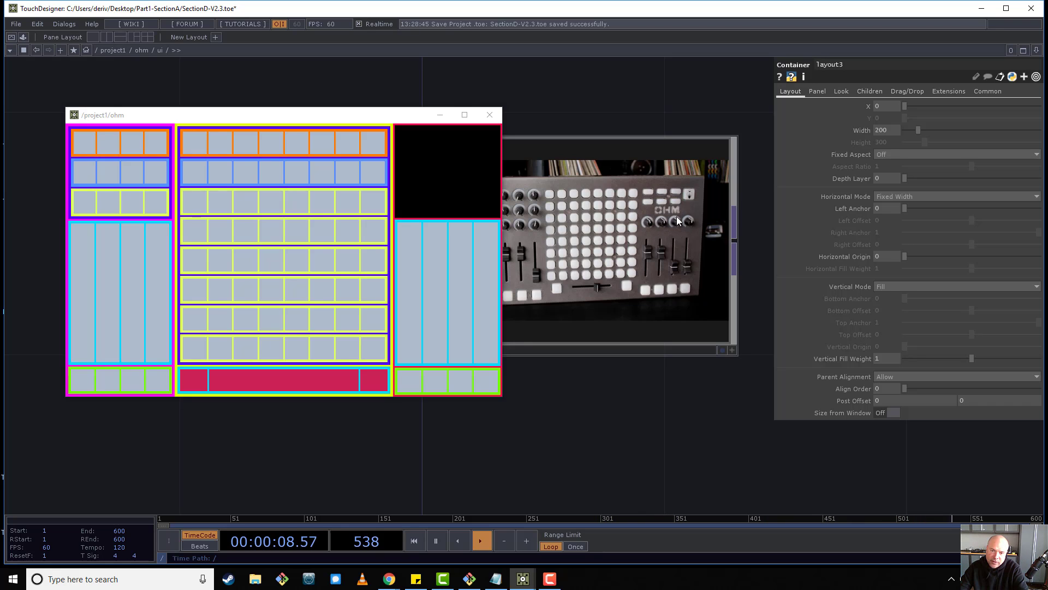
# Open the Ohm controller photo TOP in a floating viewer window.
pyautogui.rightClick(676, 213)
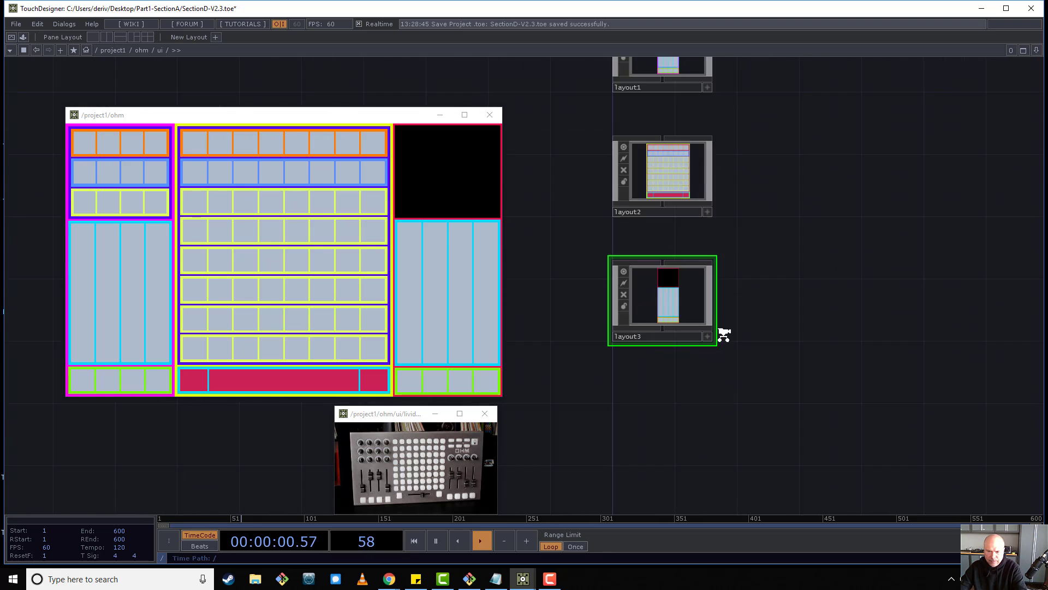
# Inside layout3, give the buttons container a purple background colour.
pyautogui.doubleClick(662, 298)
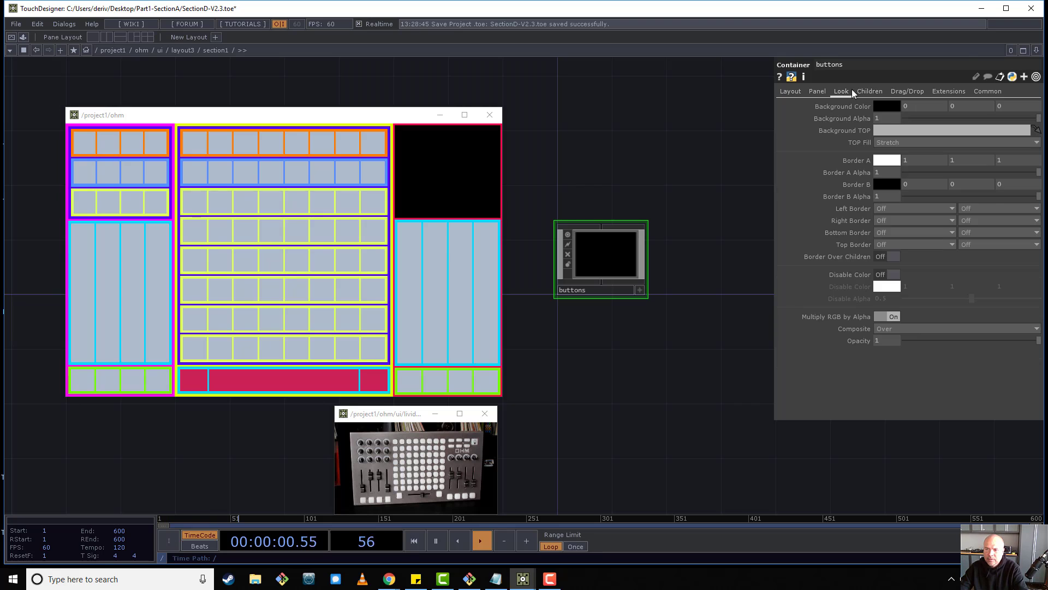
pyautogui.click(887, 106)
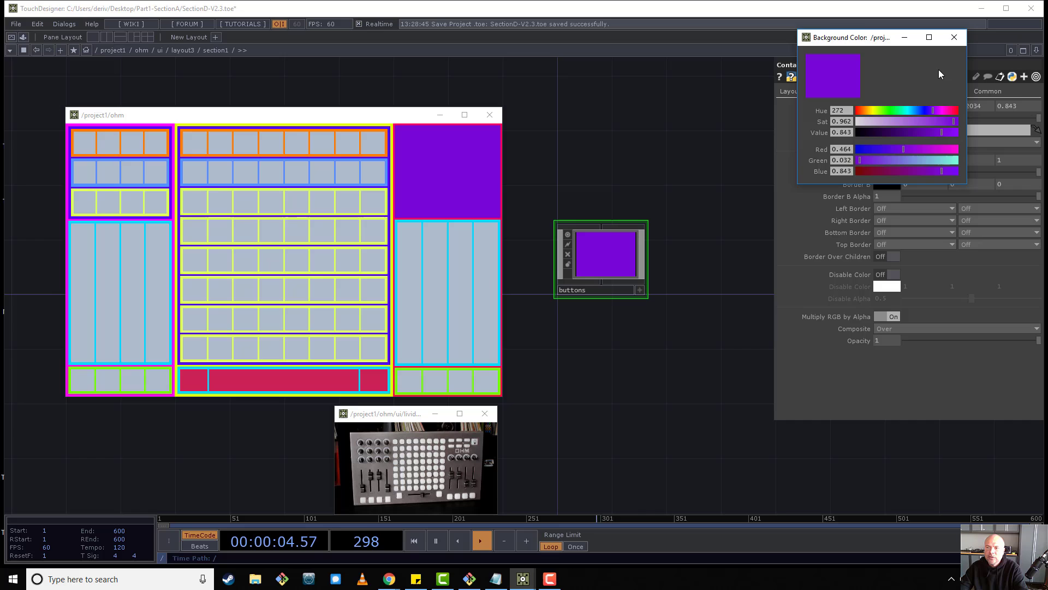
pyautogui.click(954, 37)
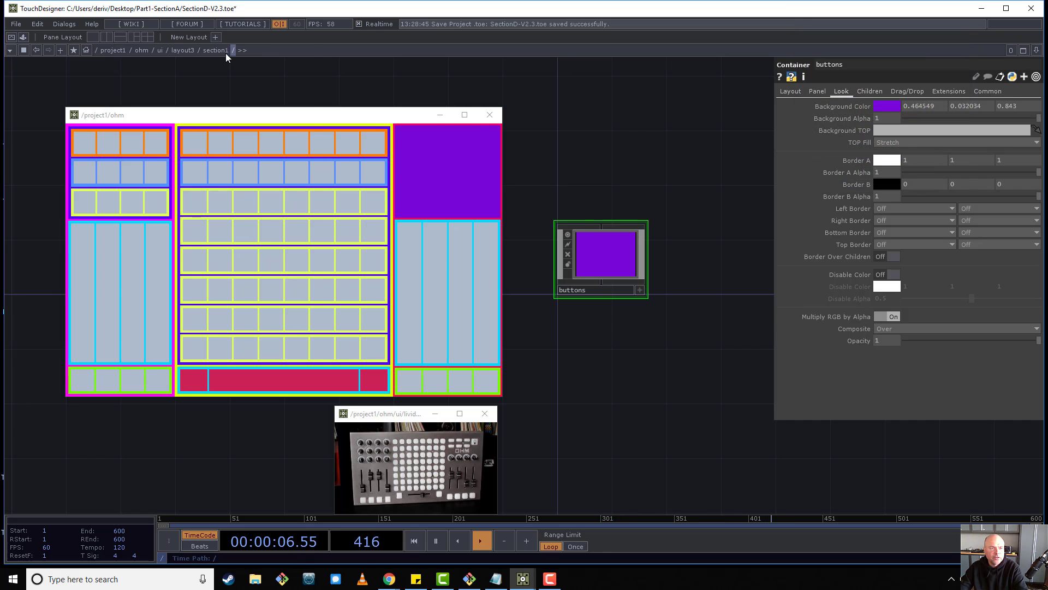
# Give section1 an orange background and a 5-unit child margin on every side.
pyautogui.click(215, 50)
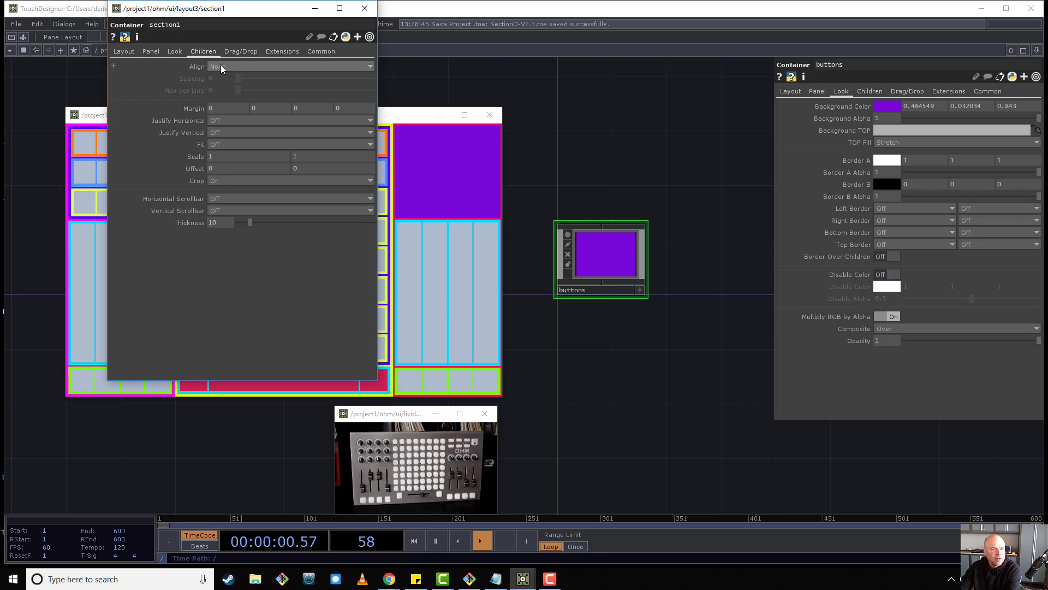
pyautogui.click(173, 51)
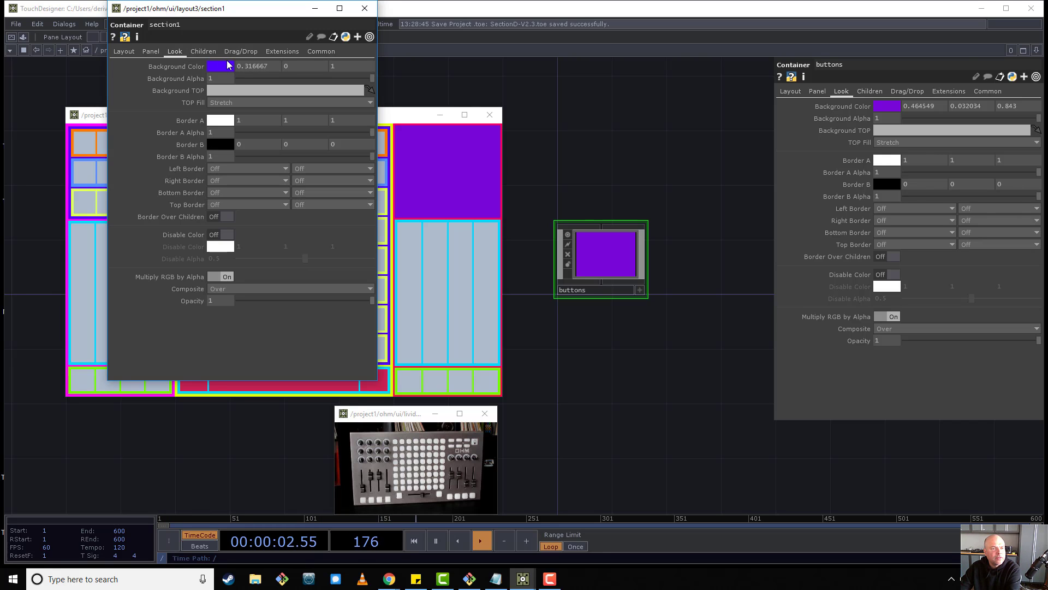
pyautogui.click(220, 65)
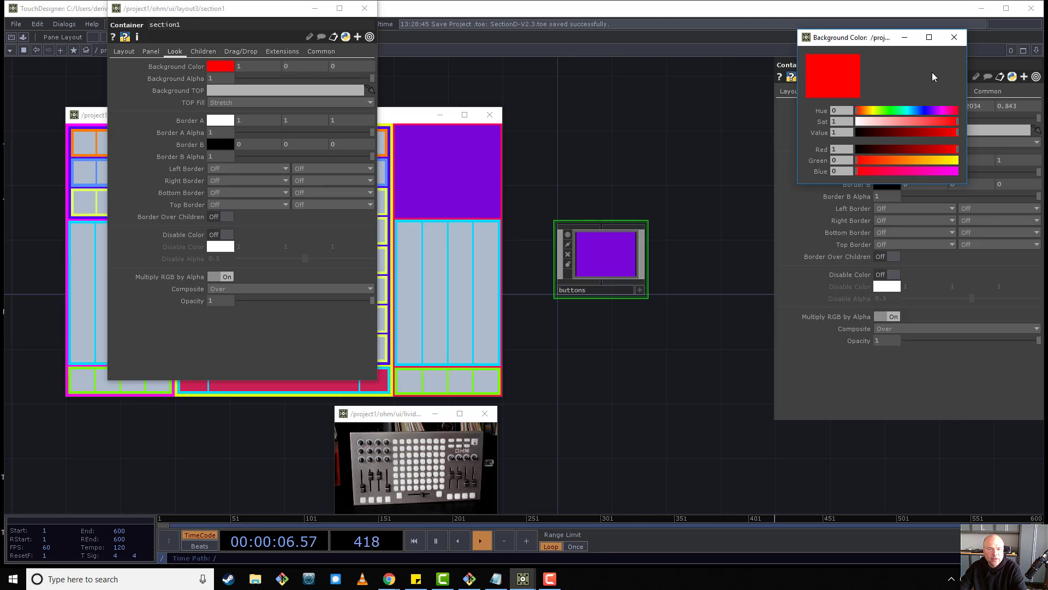
pyautogui.moveTo(871, 113)
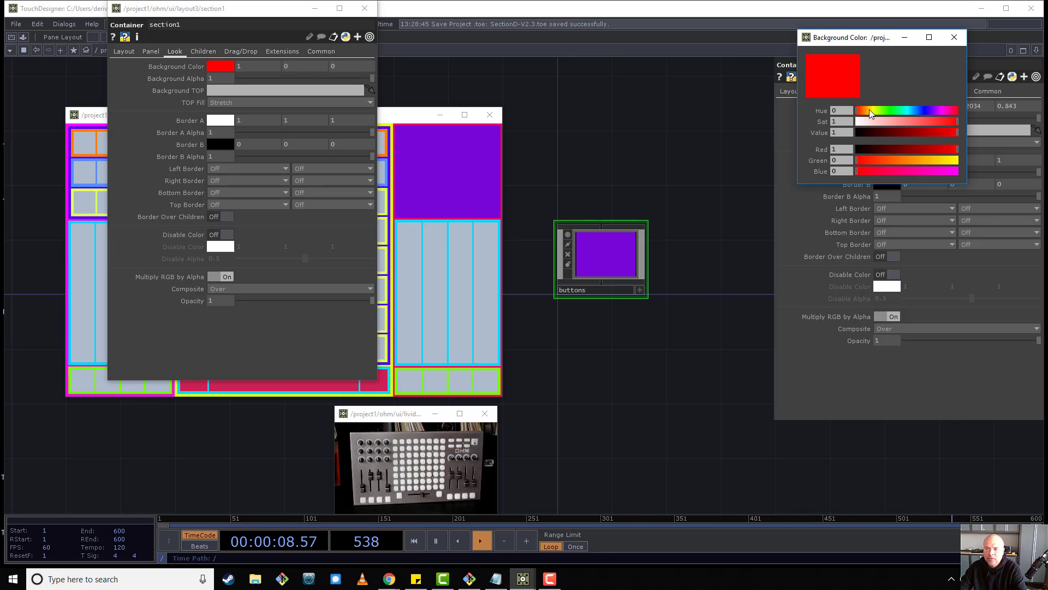
pyautogui.click(865, 111)
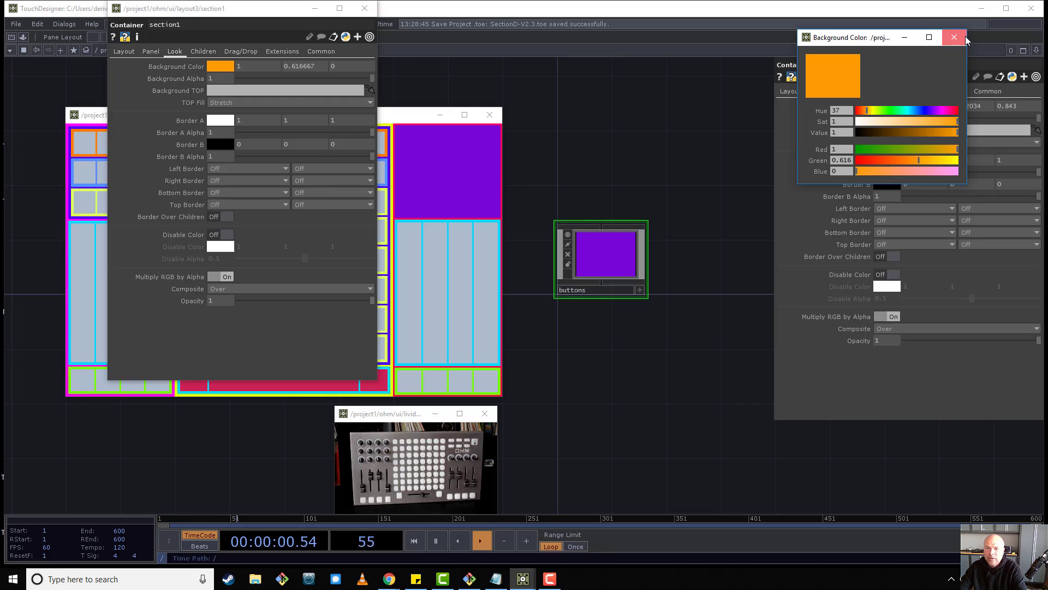
pyautogui.click(955, 37)
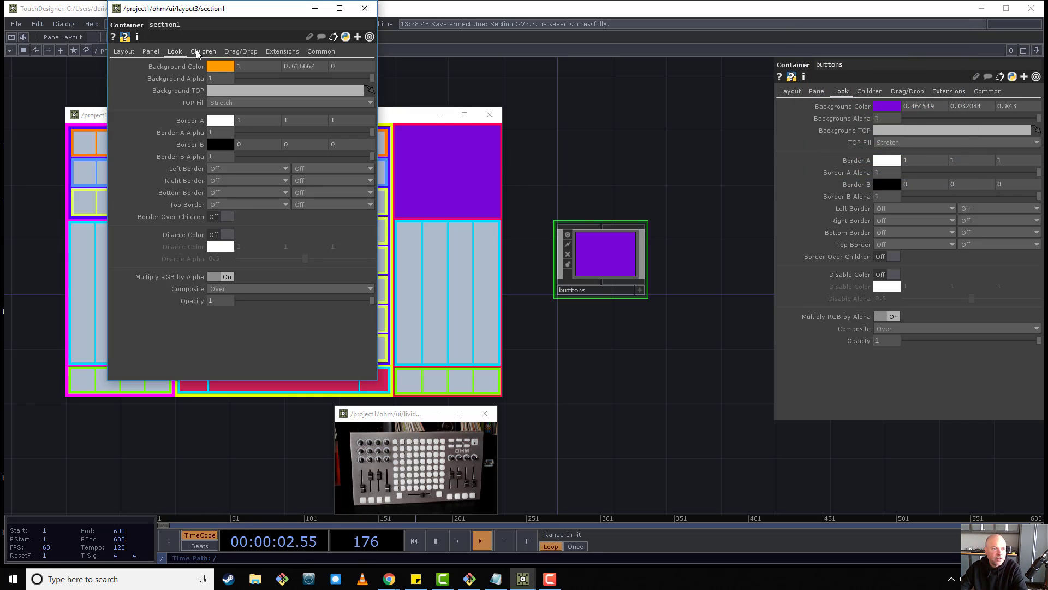
pyautogui.click(202, 50)
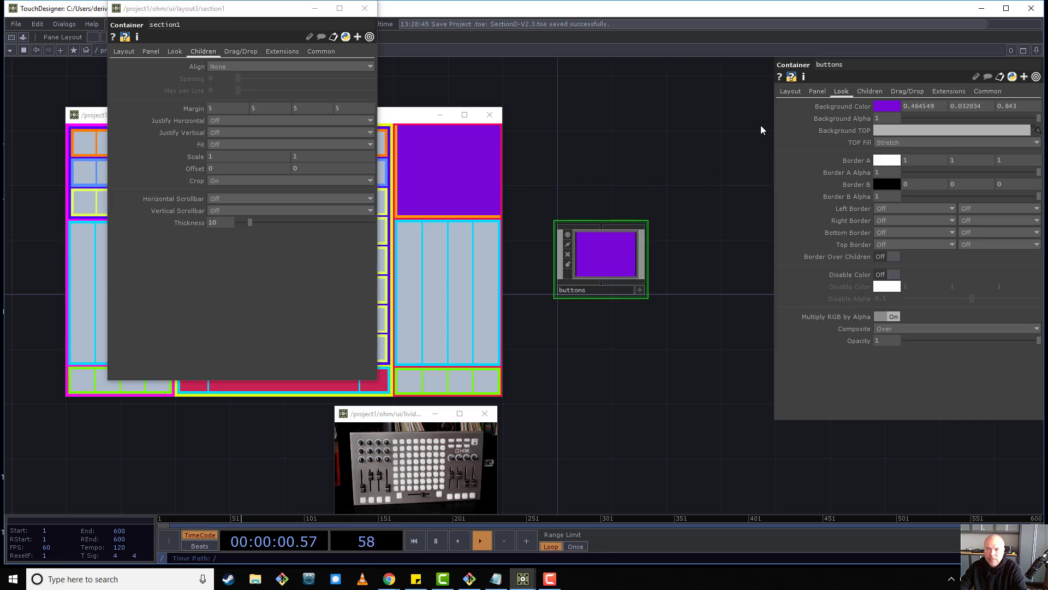
pyautogui.click(789, 91)
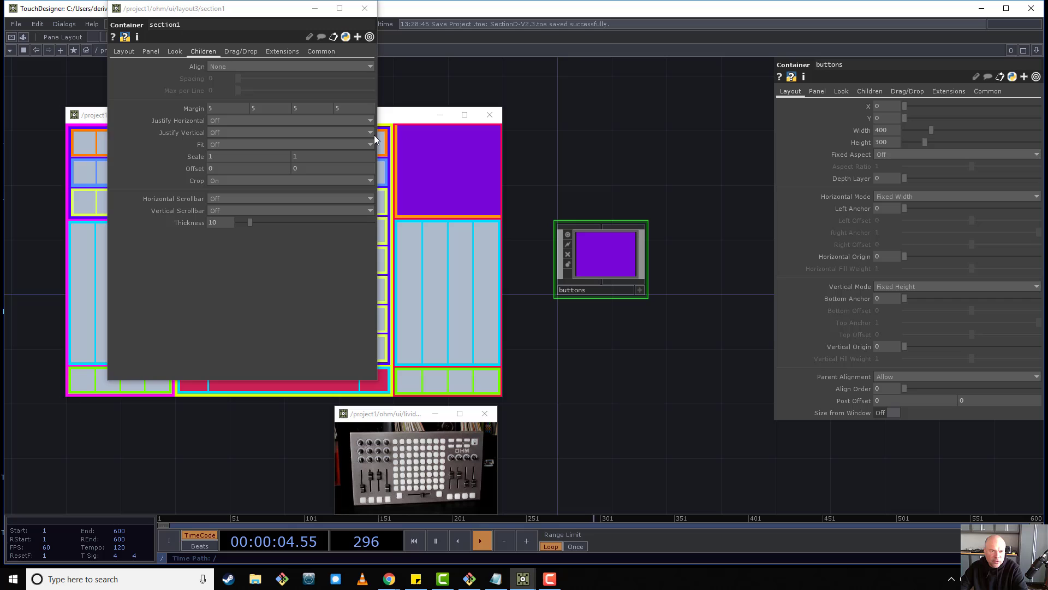
pyautogui.moveTo(757, 163)
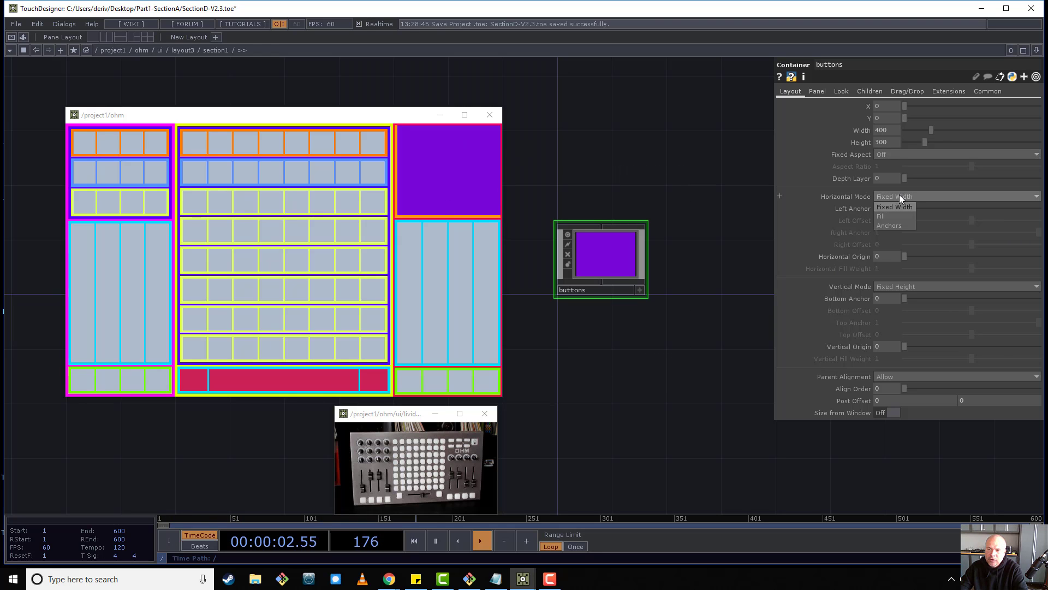
# Set the buttons container's Horizontal and Vertical Modes to Anchors, spanning 0 to 1.
pyautogui.click(883, 216)
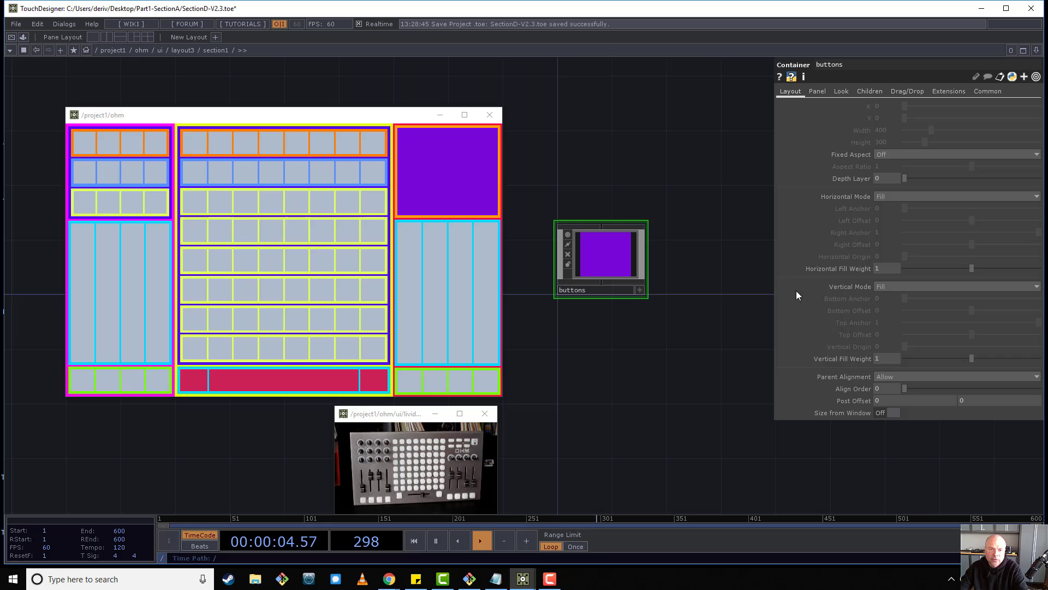
pyautogui.moveTo(470, 141)
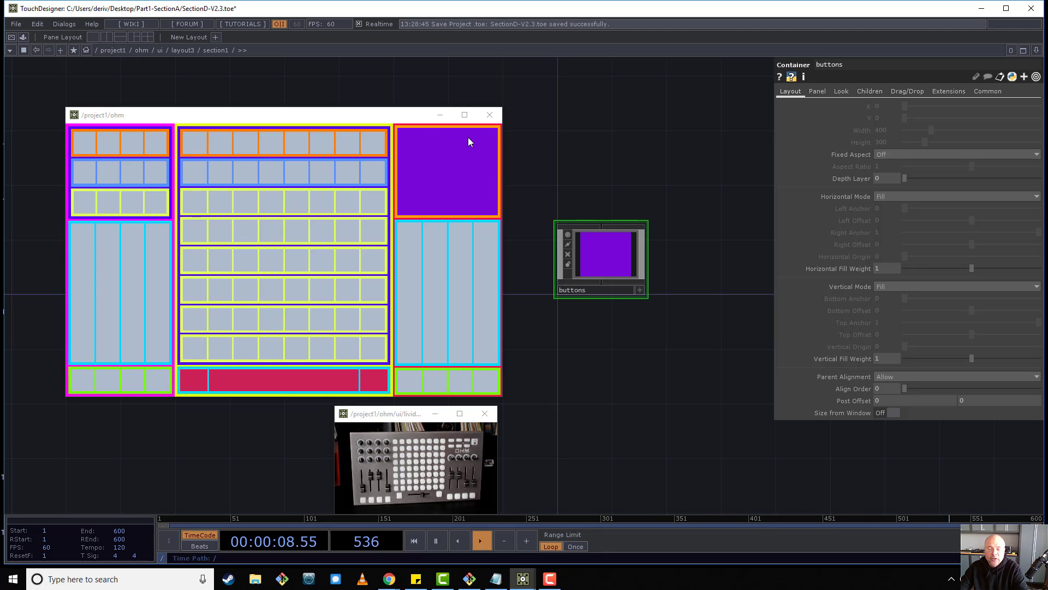
pyautogui.click(956, 196)
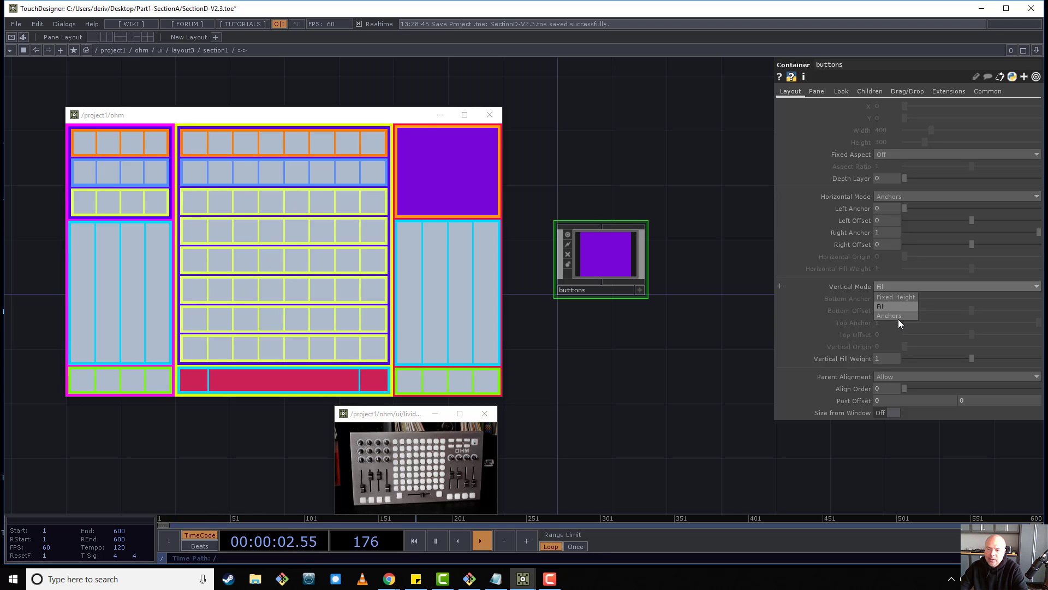
pyautogui.click(889, 315)
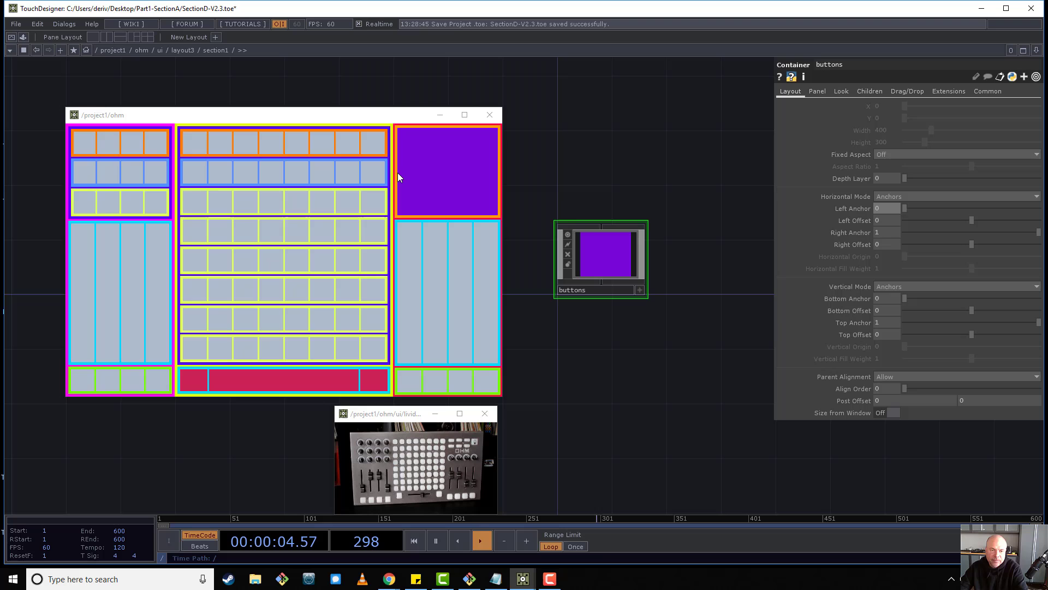
pyautogui.click(882, 208)
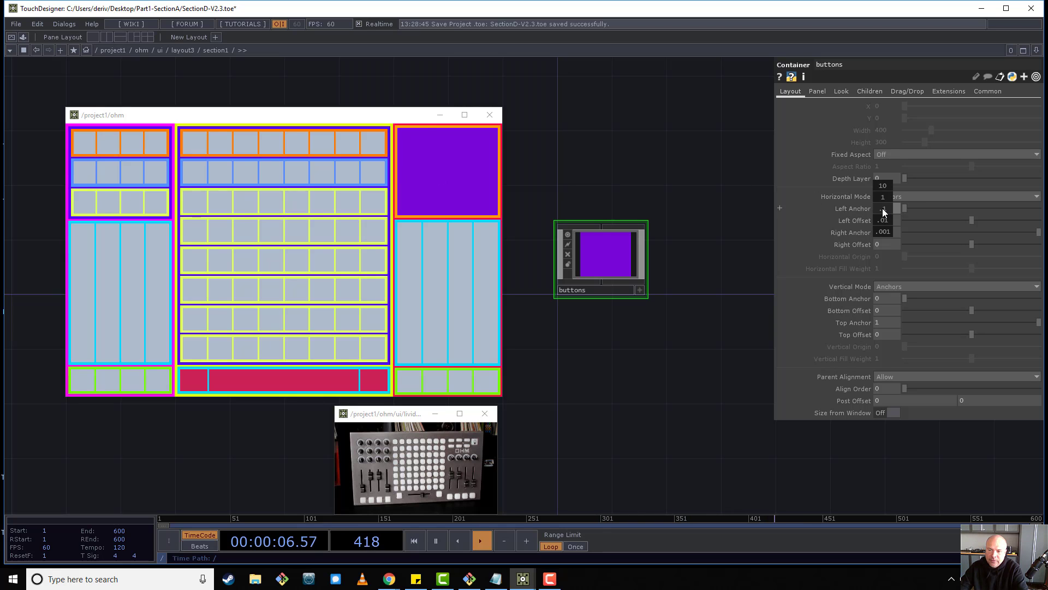
pyautogui.click(883, 196)
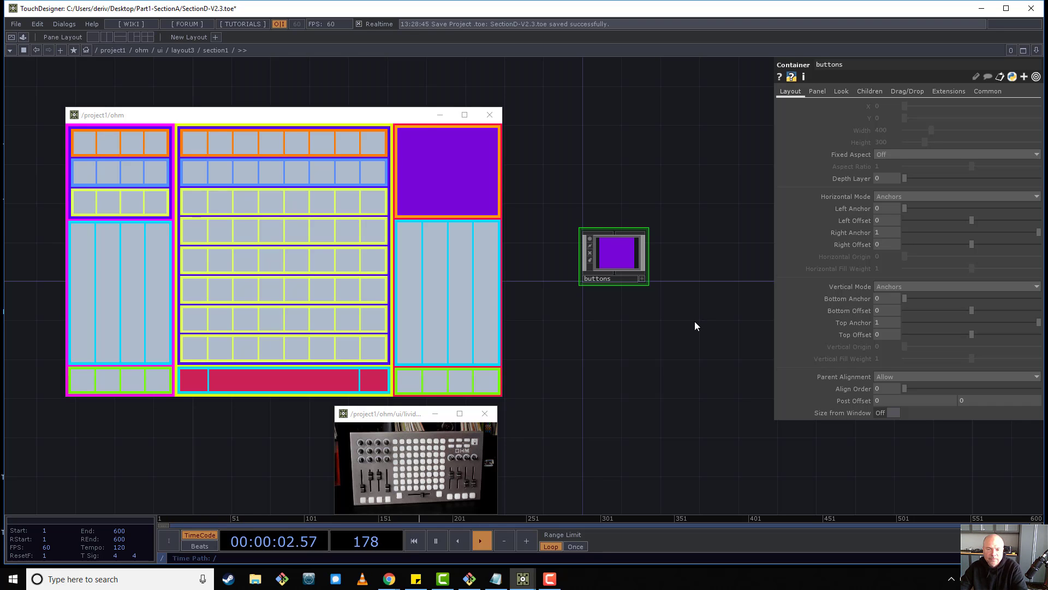
pyautogui.moveTo(618, 247)
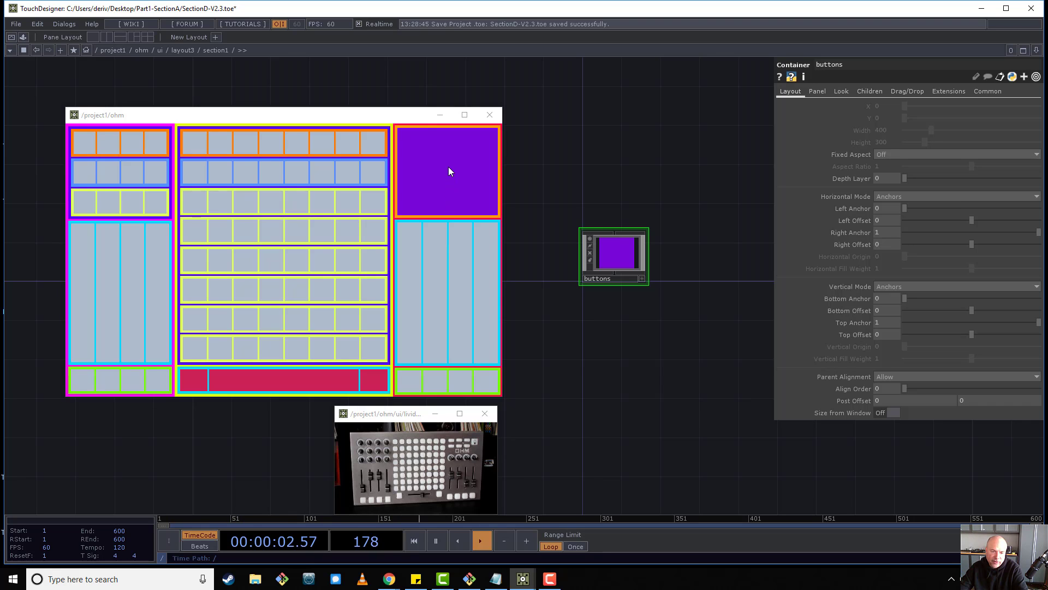
pyautogui.moveTo(469, 458)
pyautogui.write('.5')
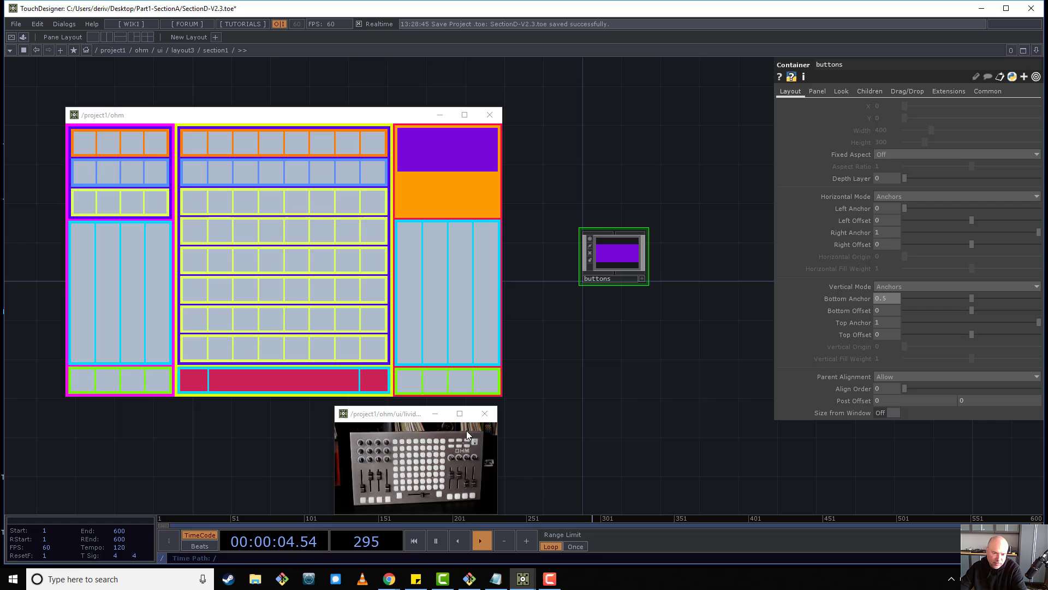
pyautogui.moveTo(632, 397)
pyautogui.write('3/4')
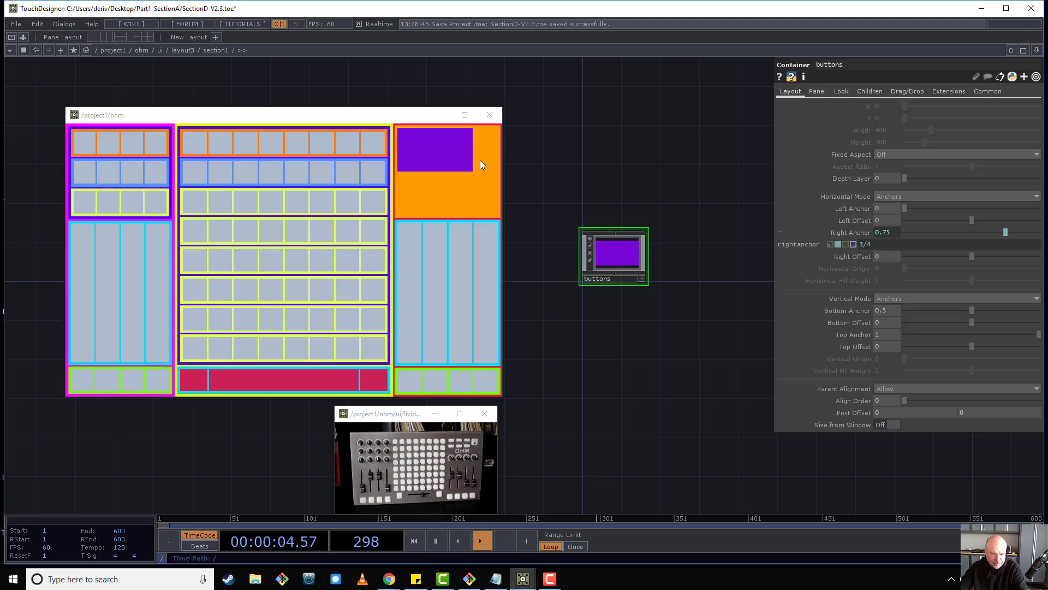
pyautogui.moveTo(655, 194)
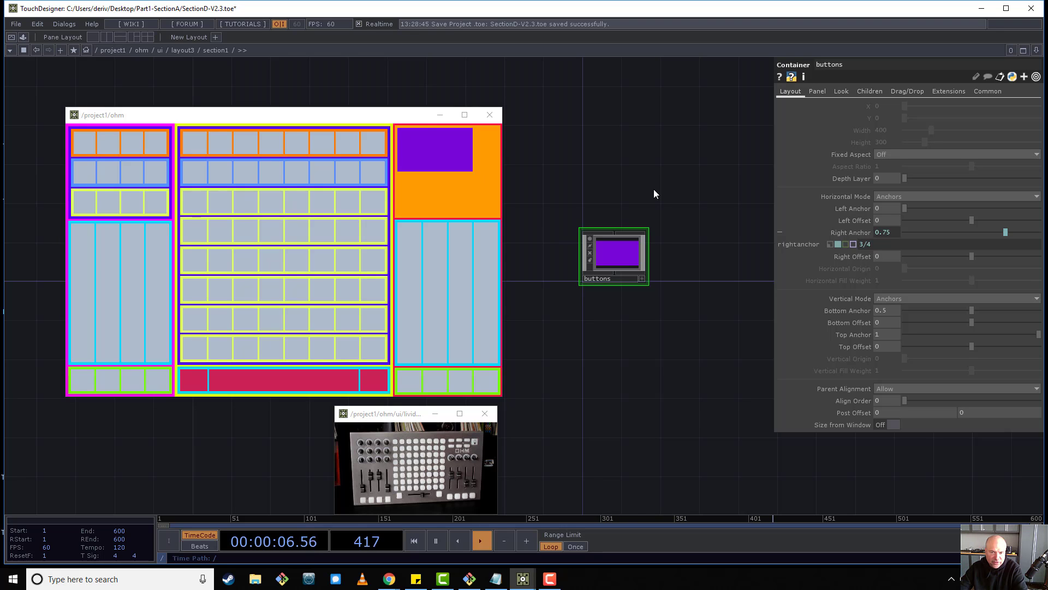
pyautogui.moveTo(473, 453)
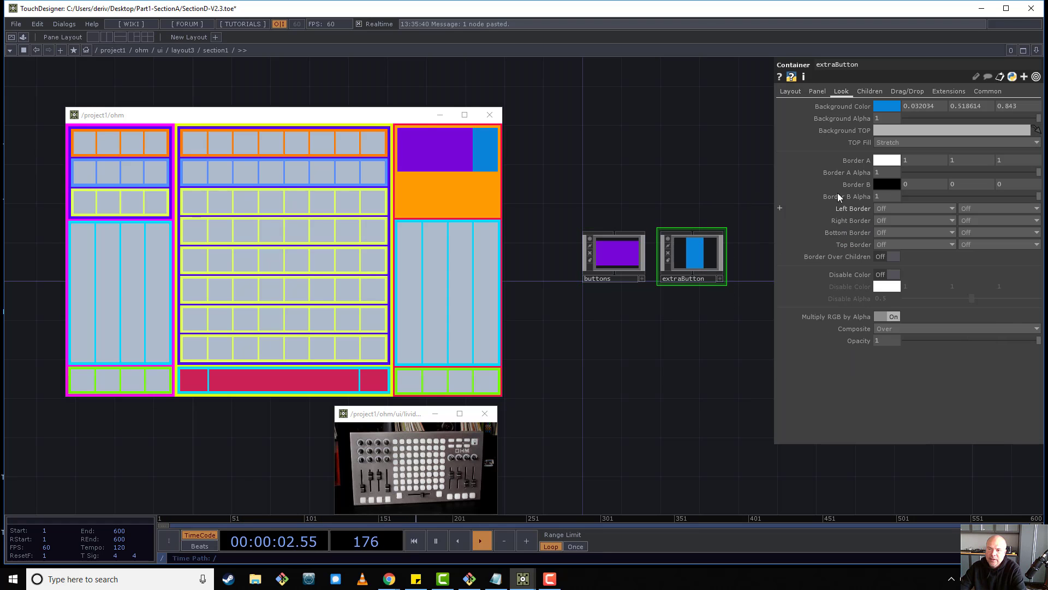
# Link extraButton's Left Anchor to the buttons' Right Anchor via a pasted expression reference.
pyautogui.click(789, 91)
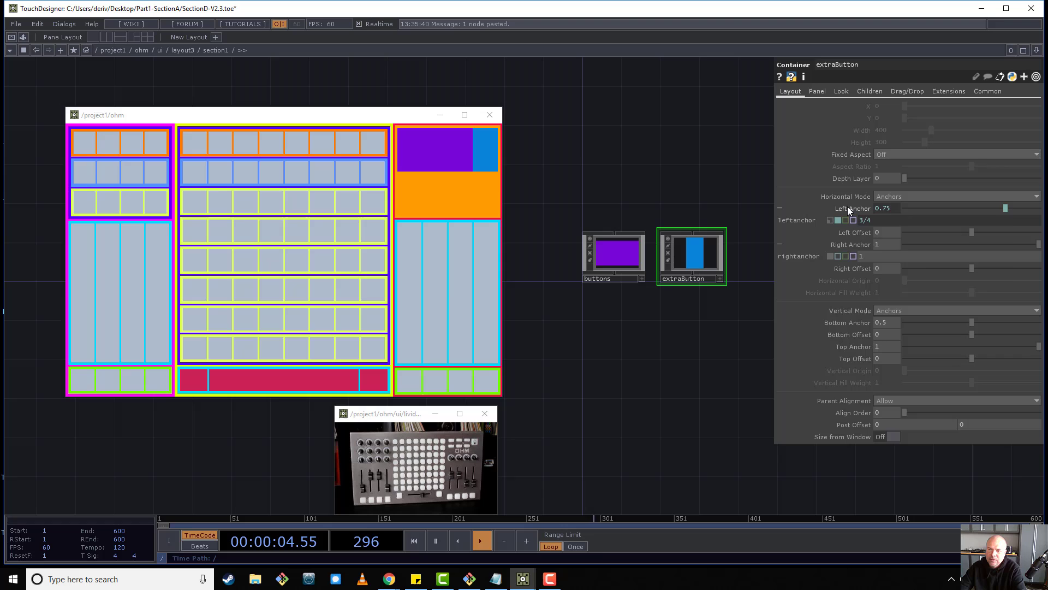
pyautogui.rightClick(882, 208)
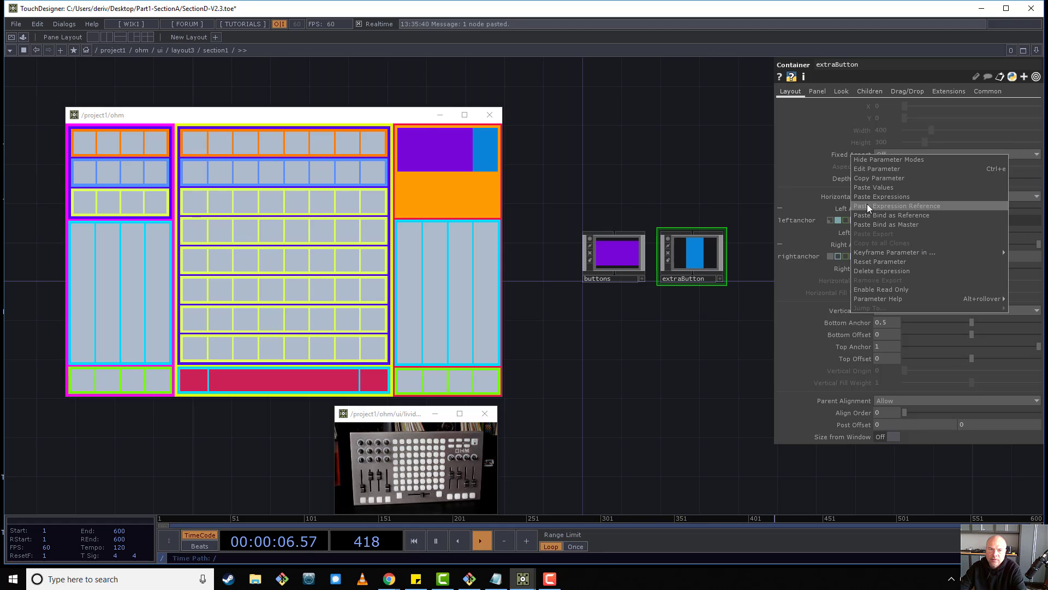
pyautogui.click(611, 253)
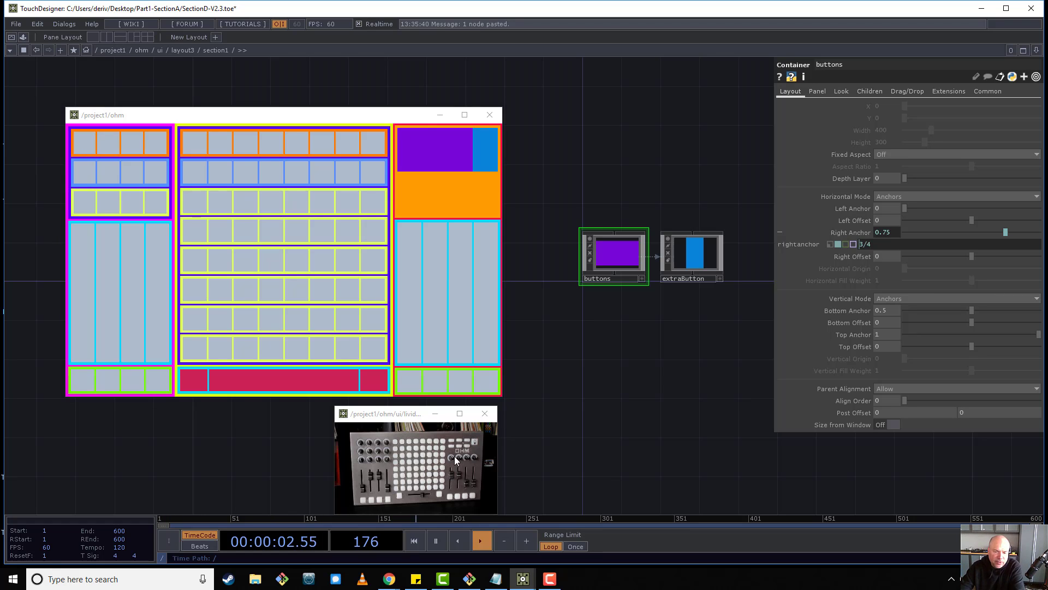
pyautogui.moveTo(633, 367)
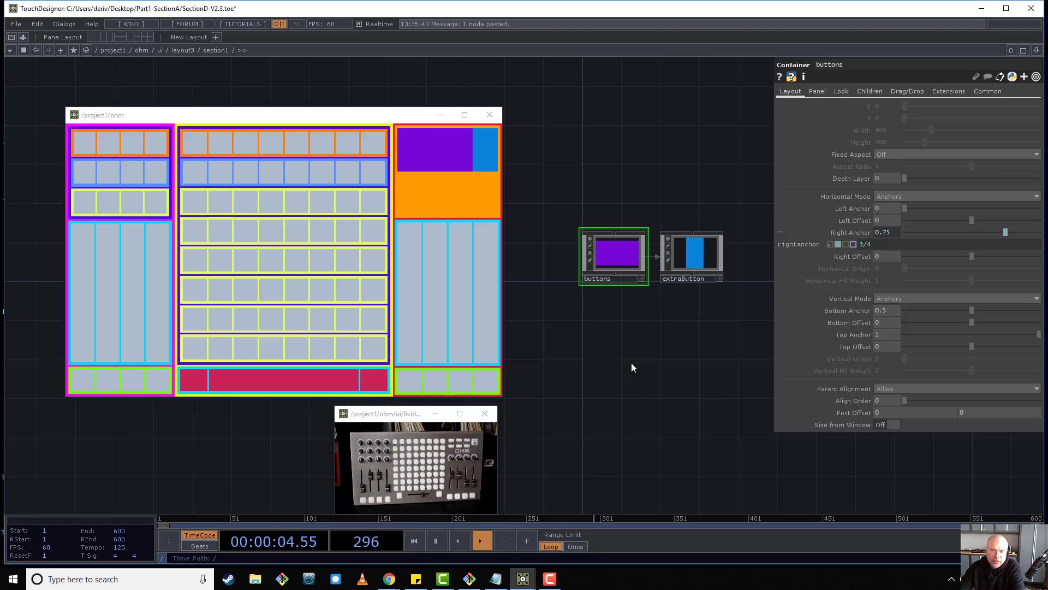
pyautogui.moveTo(621, 262)
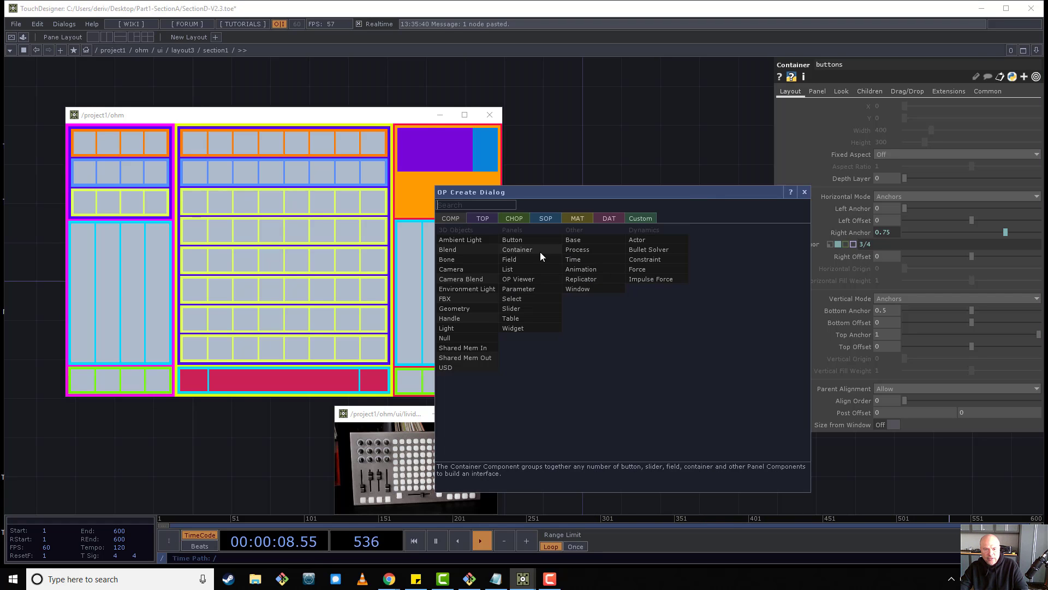
# Create a logo Container COMP with a green background and Anchors horizontal mode.
pyautogui.click(517, 250)
pyautogui.write('logo')
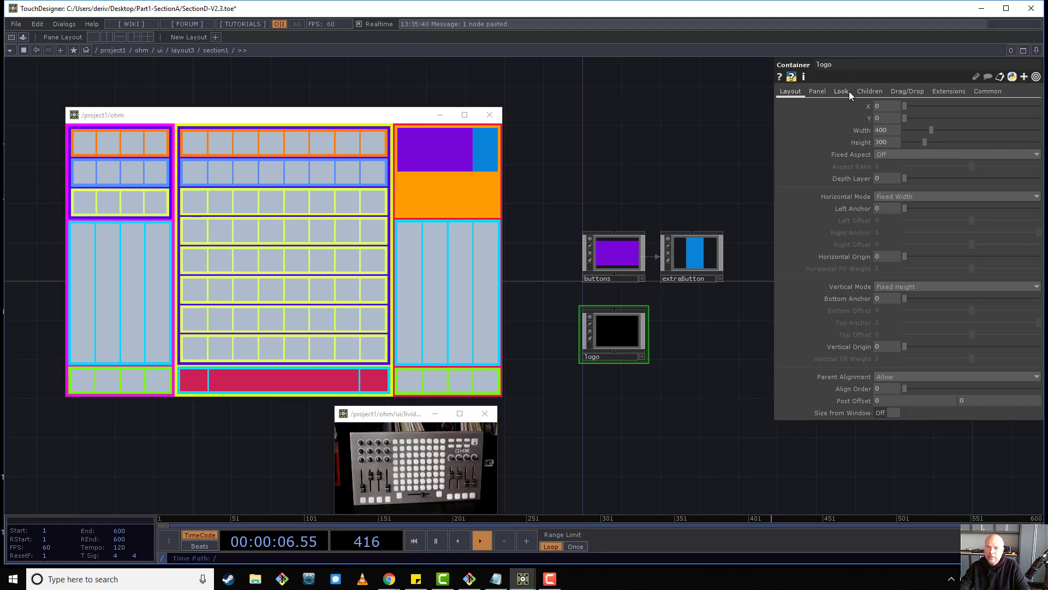
pyautogui.click(840, 91)
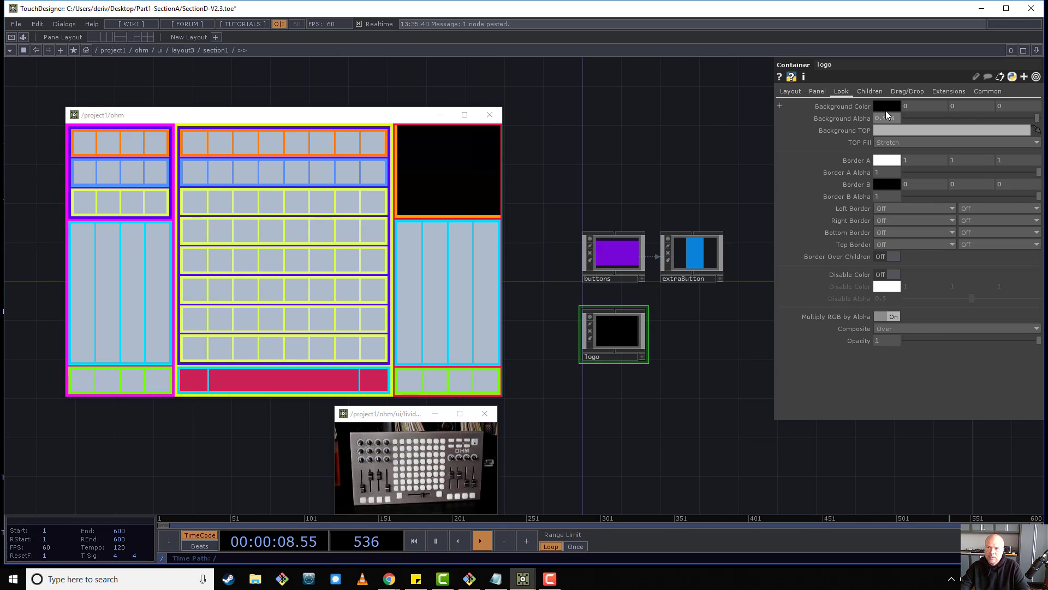
pyautogui.click(887, 105)
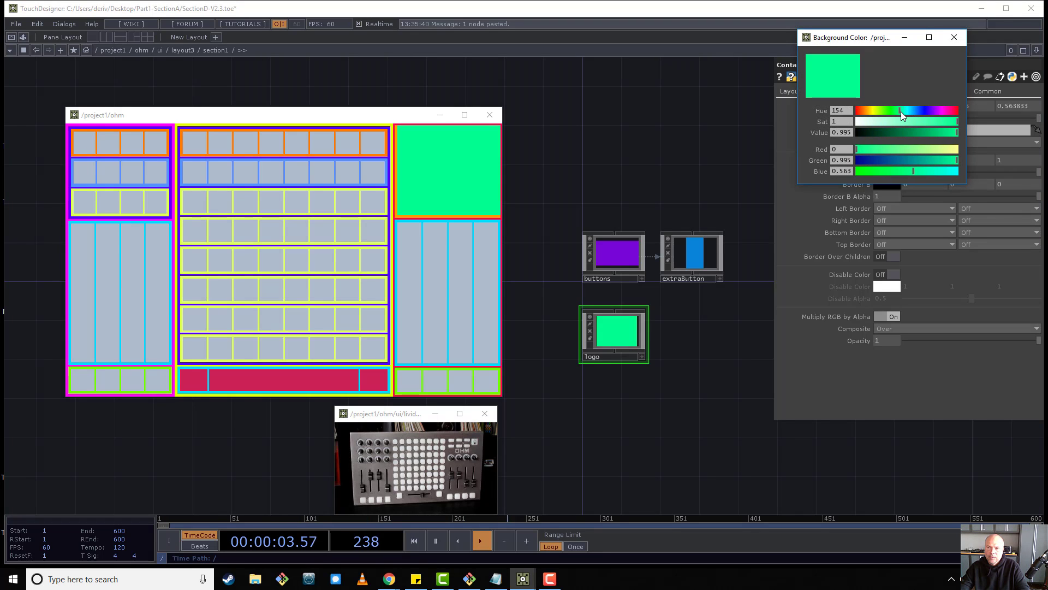
pyautogui.click(954, 37)
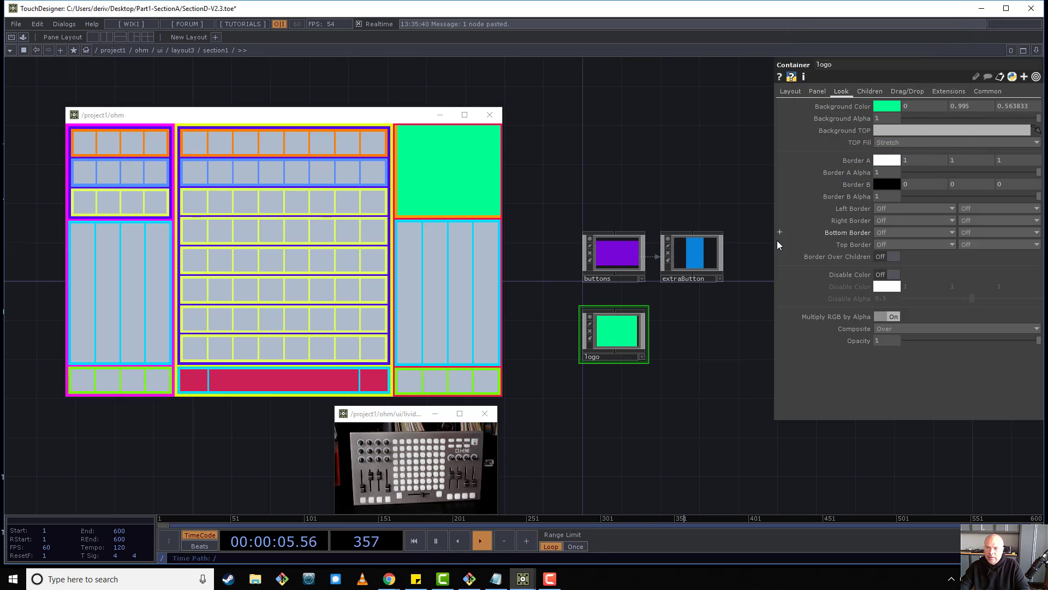
pyautogui.click(789, 91)
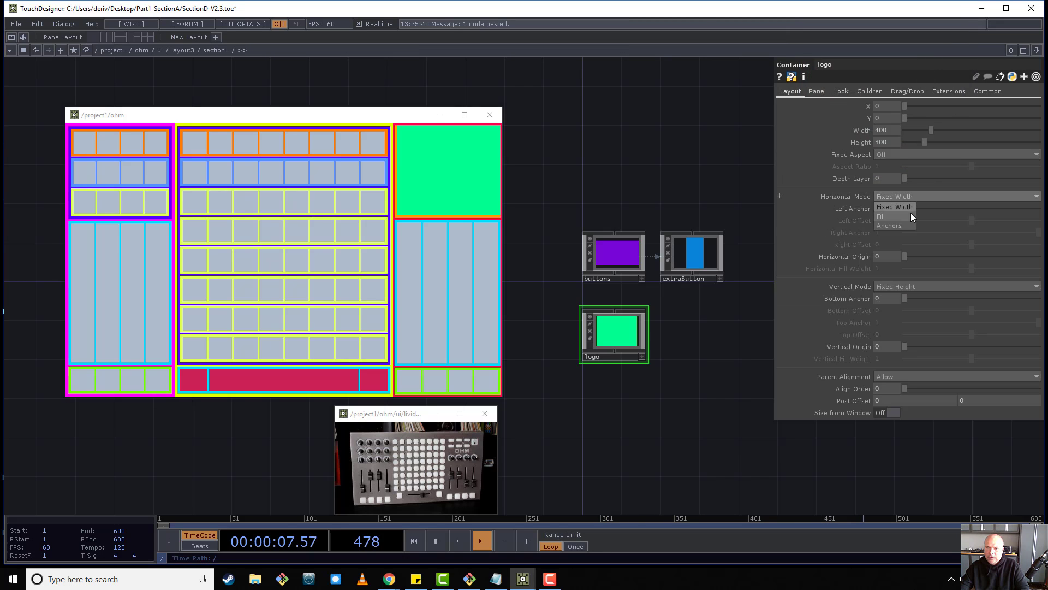
pyautogui.click(888, 225)
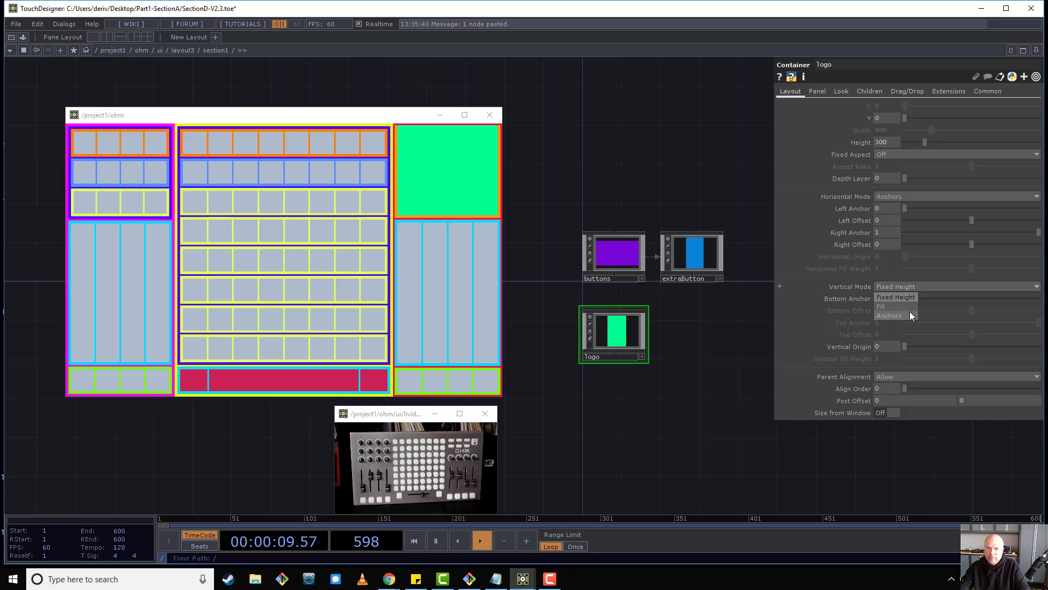
# Select the logo container to place it behind the buttons with Depth Layer -1.
pyautogui.click(889, 315)
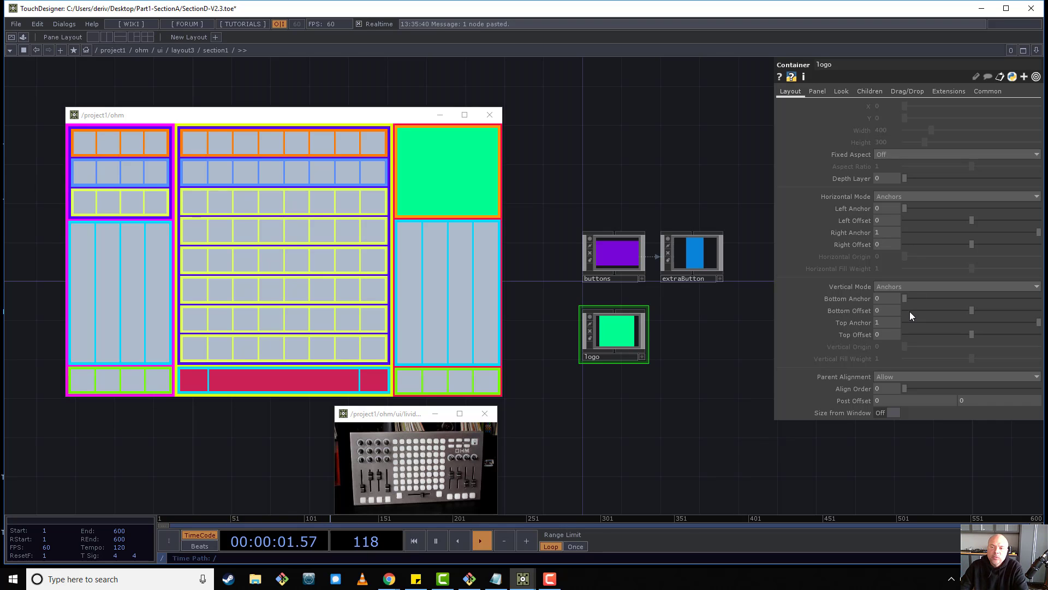
pyautogui.moveTo(866, 209)
pyautogui.write('-1')
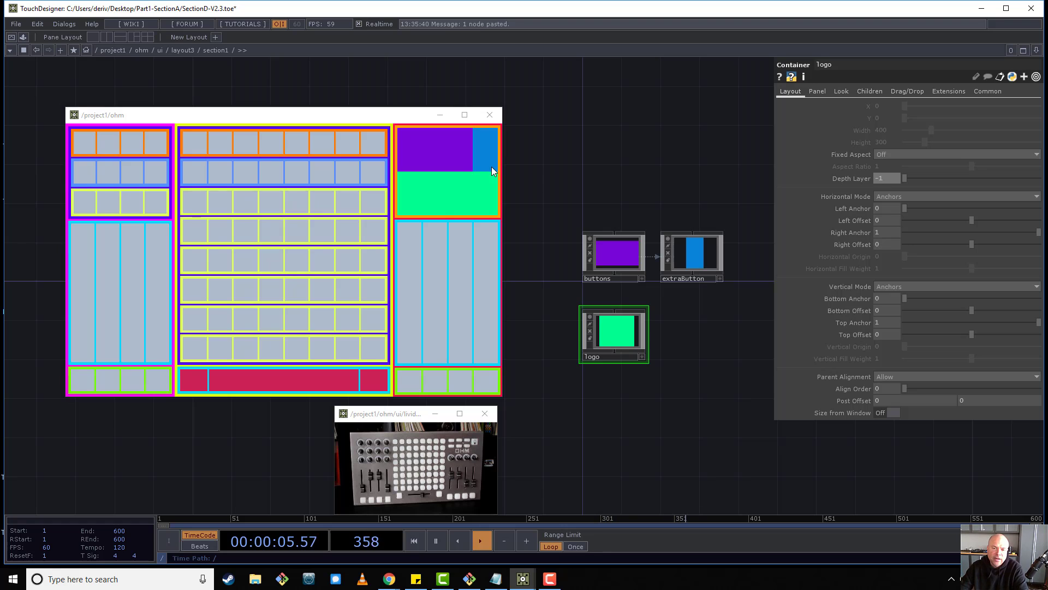
pyautogui.moveTo(591, 230)
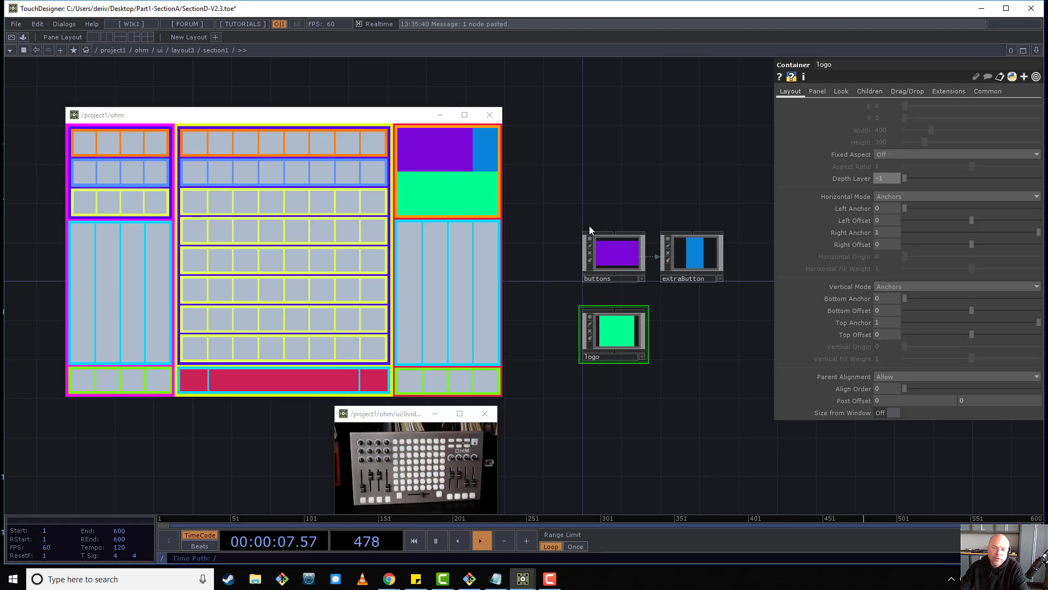
# Duplicate the logo COMP as logo1 and set its Background Color to lime green.
pyautogui.click(691, 254)
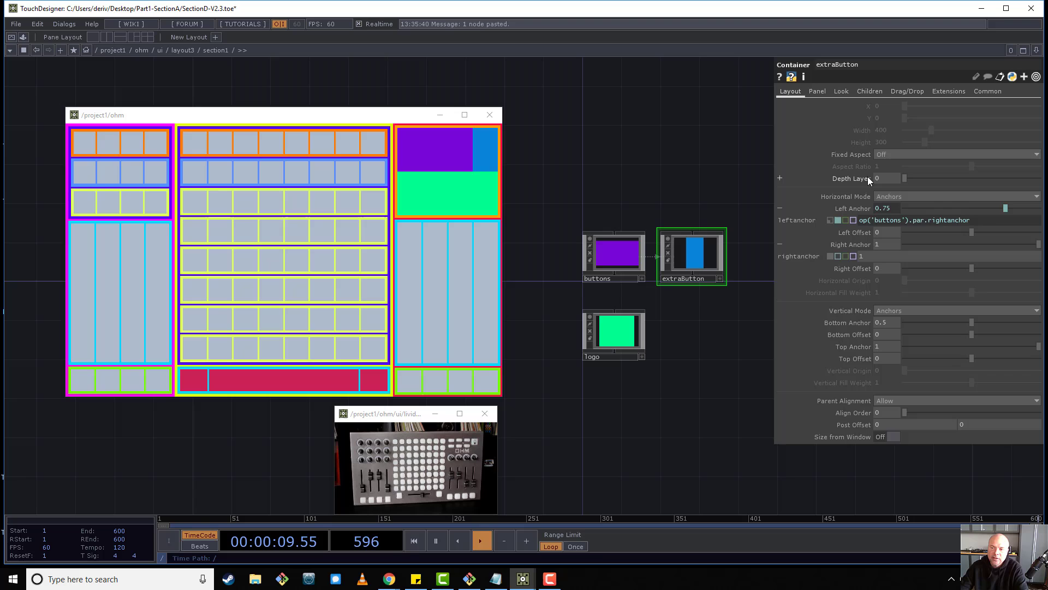
pyautogui.click(613, 331)
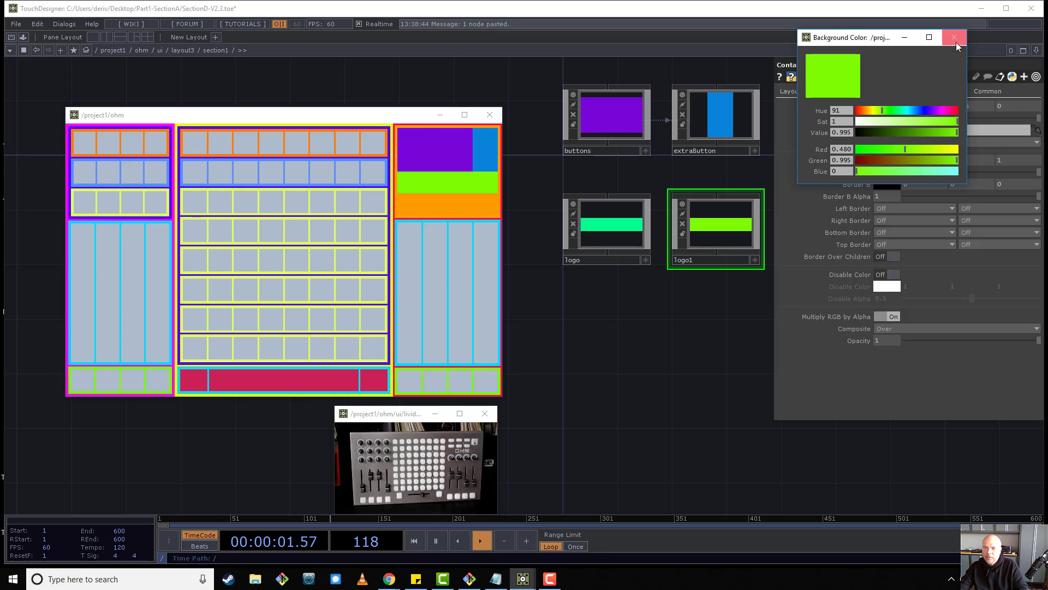
# Rename logo1 to knobs with Depth Layer 1 and Top Anchor 0.25.
pyautogui.click(955, 38)
pyautogui.write('knobs')
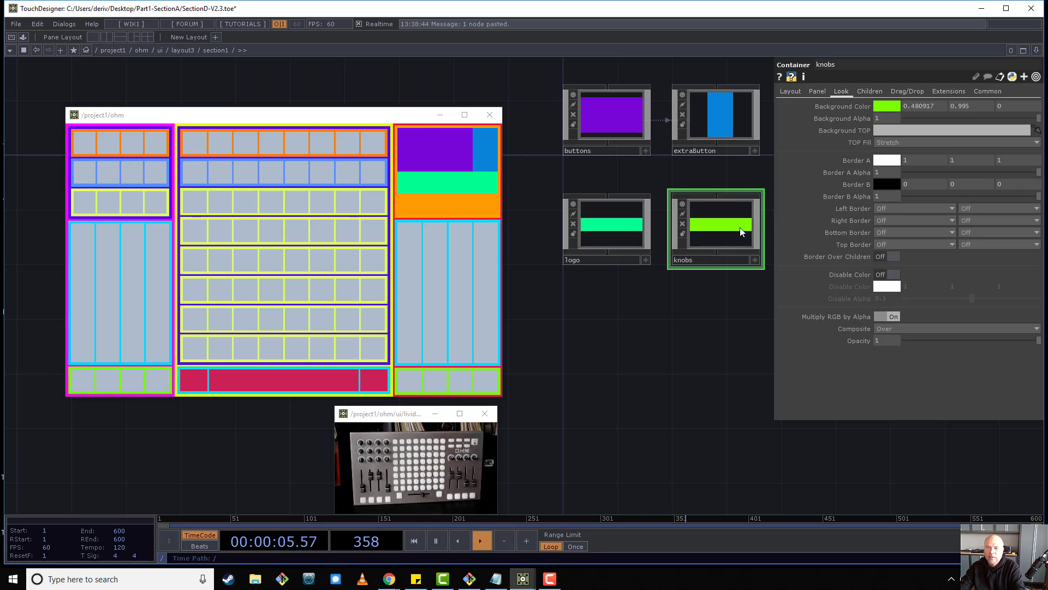
pyautogui.click(816, 91)
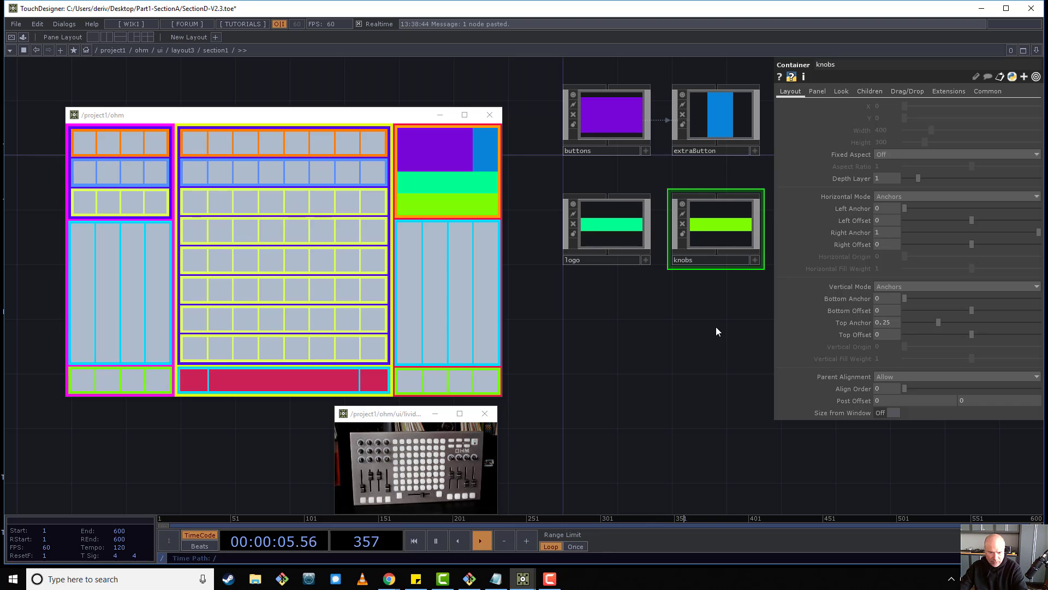
# Drag the livid reference image window upward beneath the ohm panel window.
pyautogui.moveTo(383, 413); pyautogui.dragTo(380, 351)
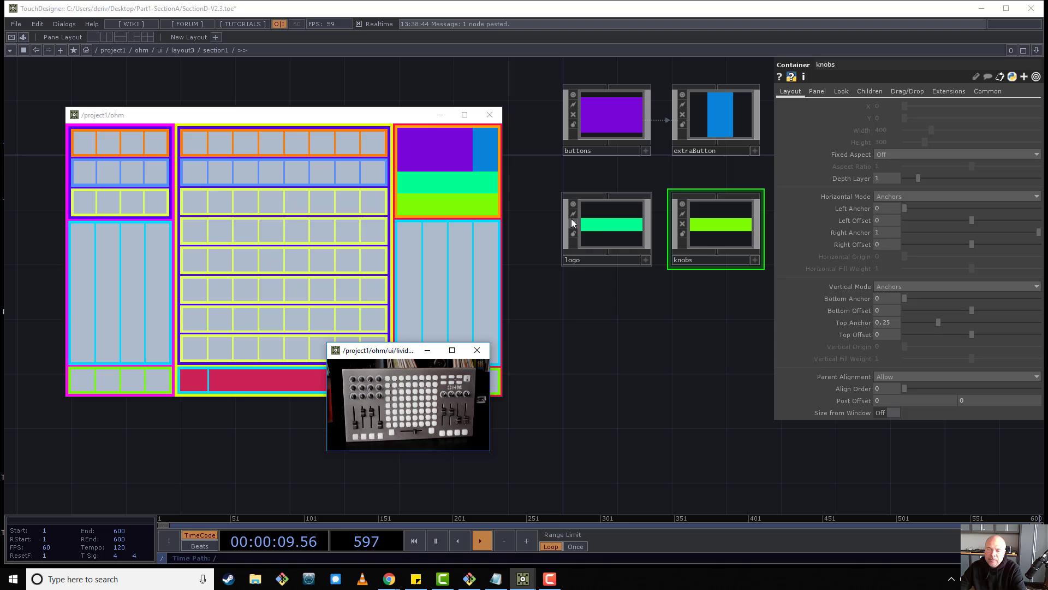
pyautogui.moveTo(572, 223)
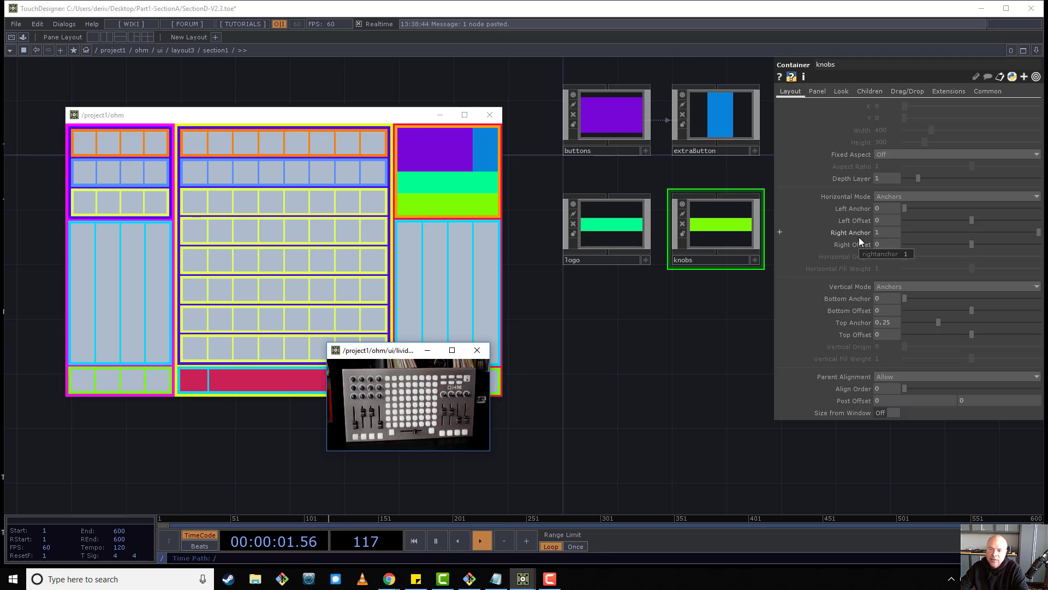
pyautogui.moveTo(862, 244)
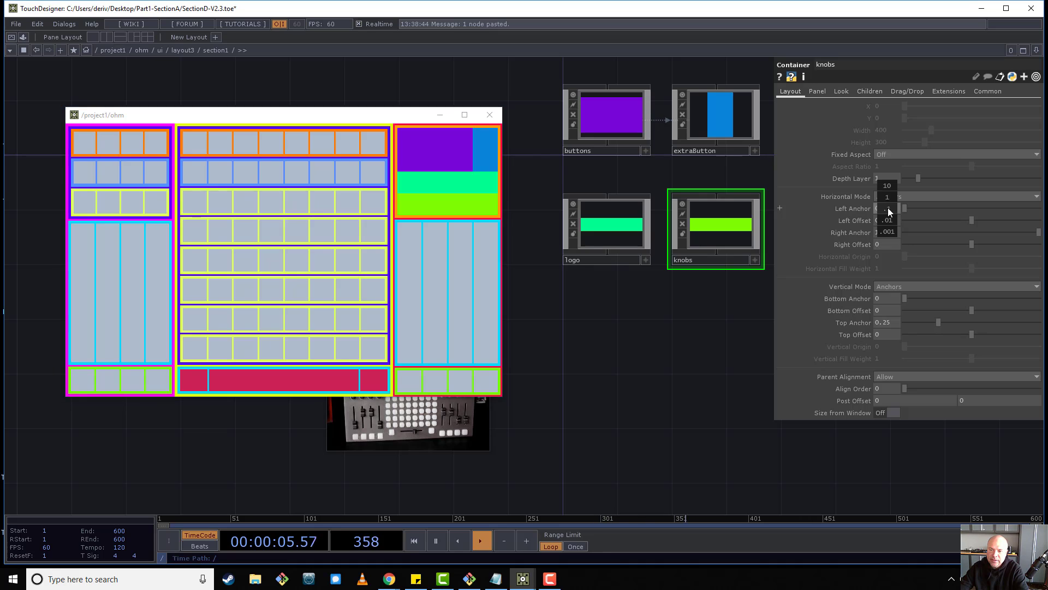
# Set the logo's Left Anchor 0.5, Right Anchor 0.52 and Bottom Anchor 0.25+(0.25/2).
pyautogui.click(888, 208)
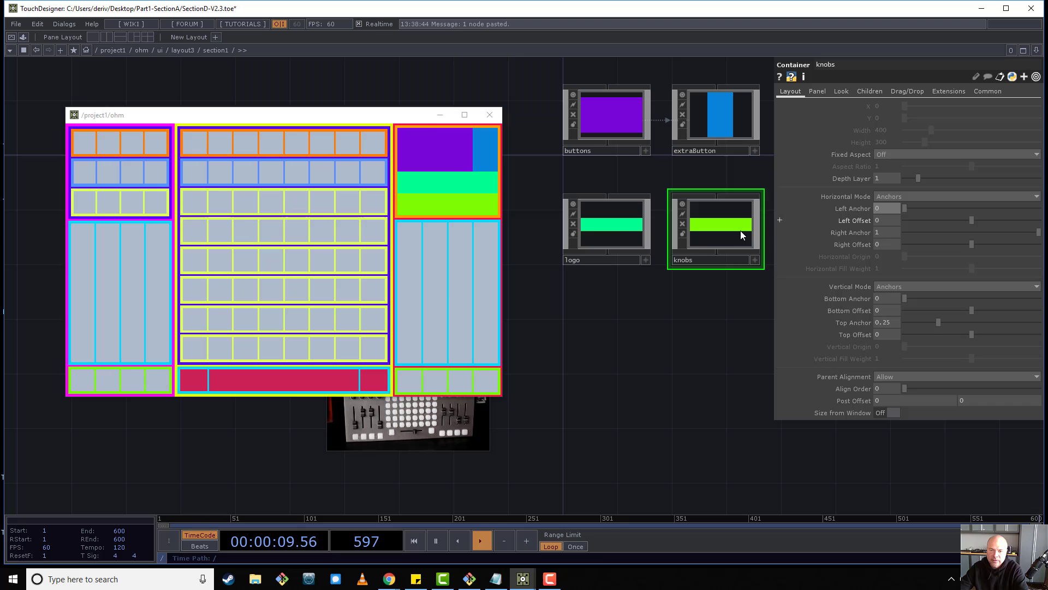
pyautogui.click(605, 224)
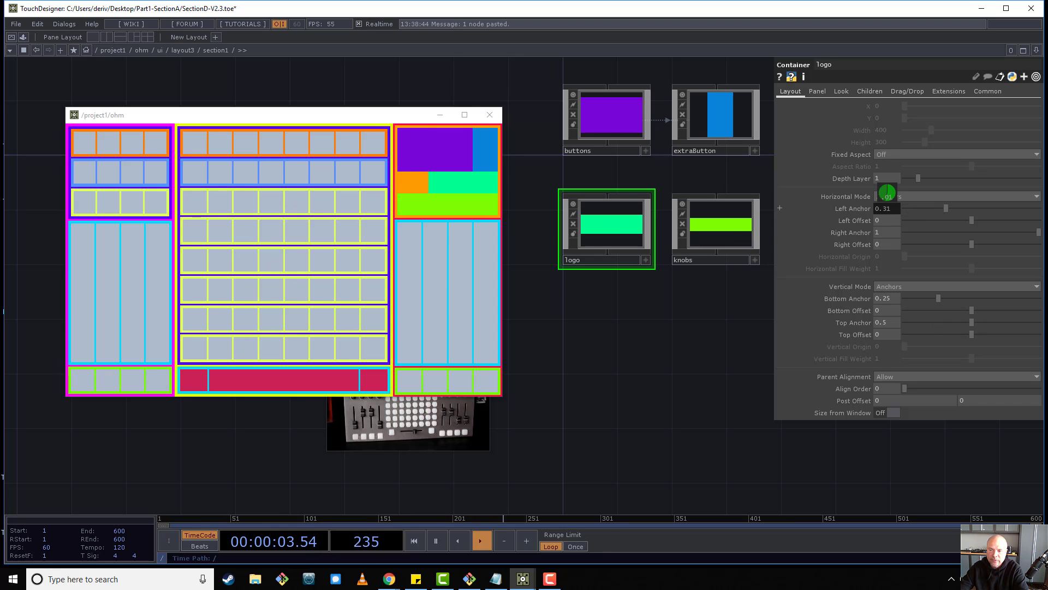
pyautogui.moveTo(885, 191); pyautogui.dragTo(891, 190)
pyautogui.write('0.52')
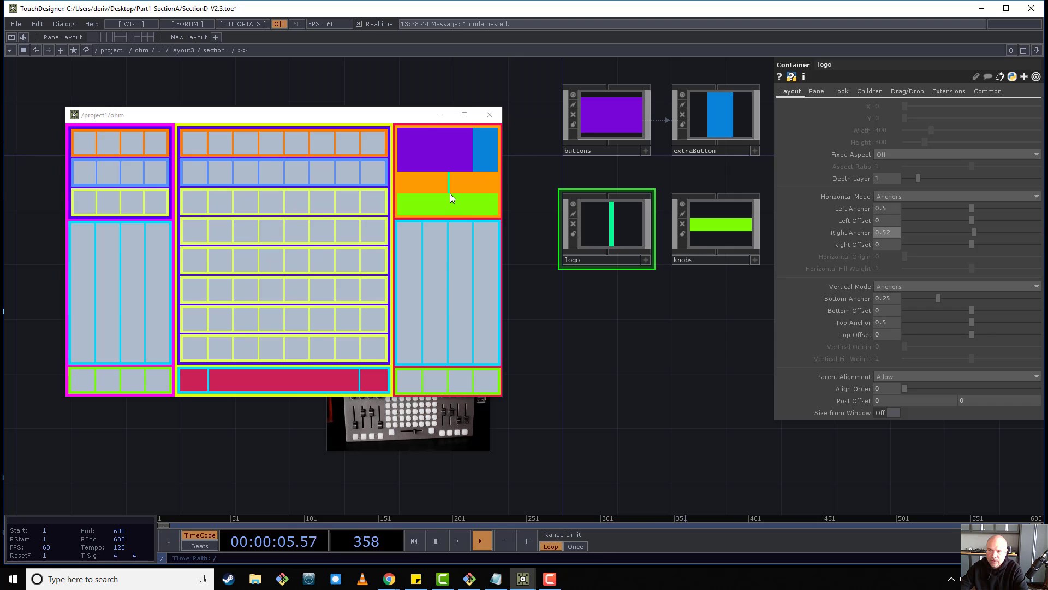
pyautogui.moveTo(455, 181)
pyautogui.write('0.25+(0.25/2)')
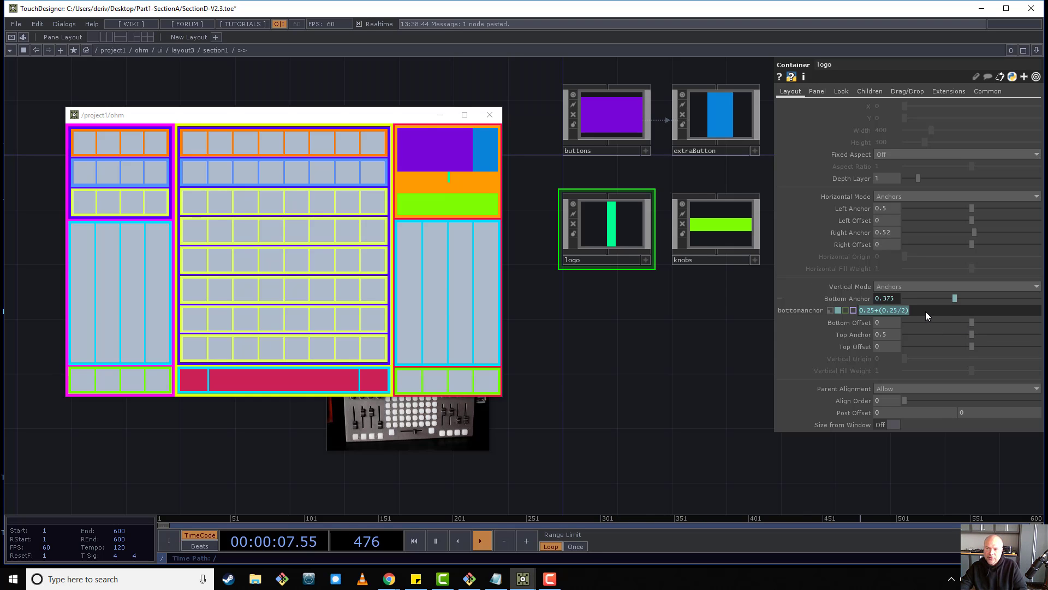
# Reference the logo's Bottom Anchor in its Top Anchor and set Right Anchor to 0.5.
pyautogui.rightClick(883, 309)
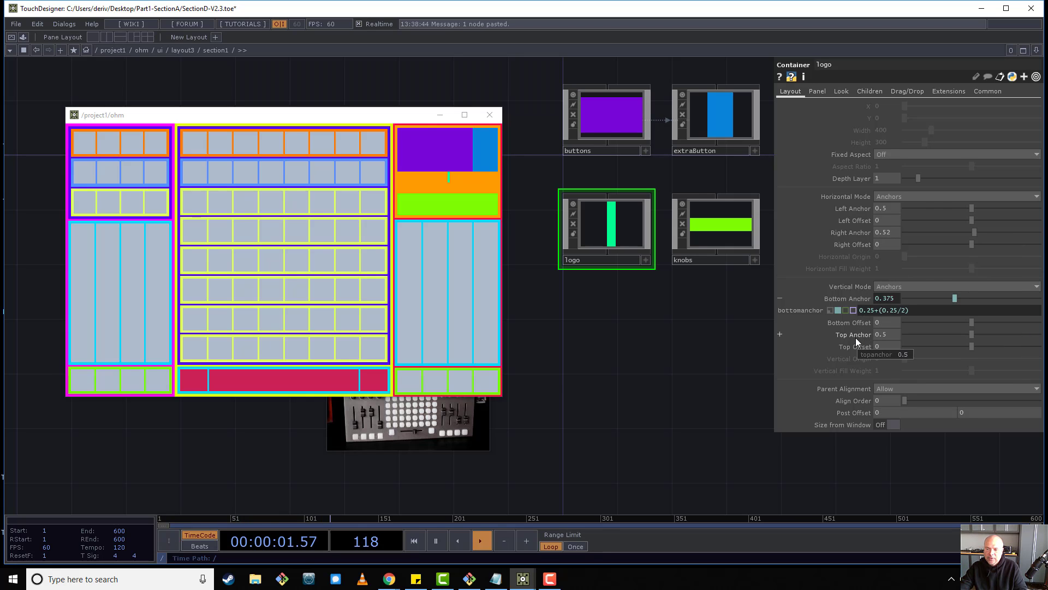
pyautogui.rightClick(886, 334)
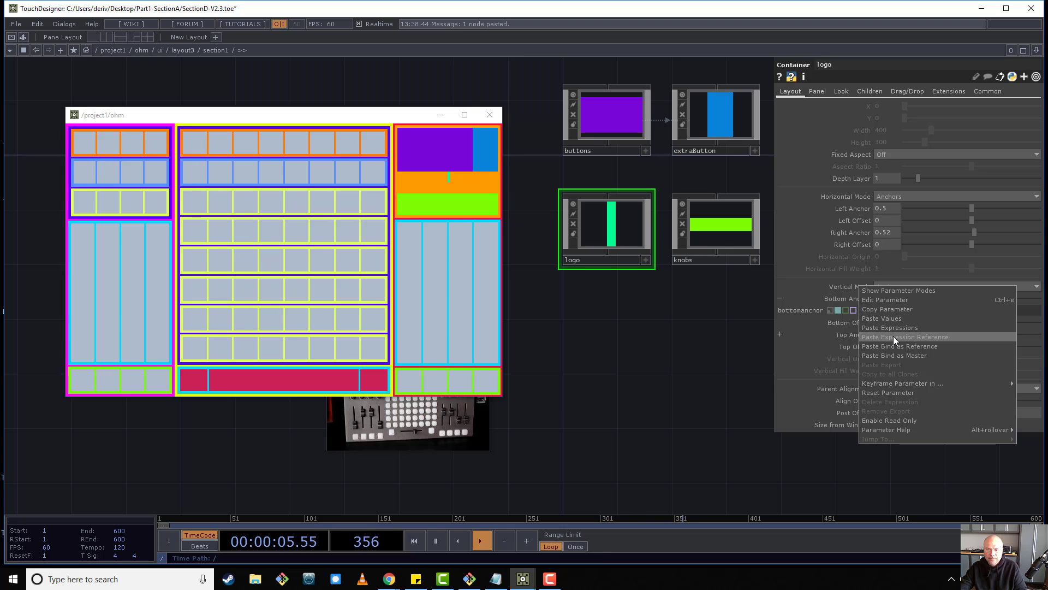
pyautogui.click(907, 336)
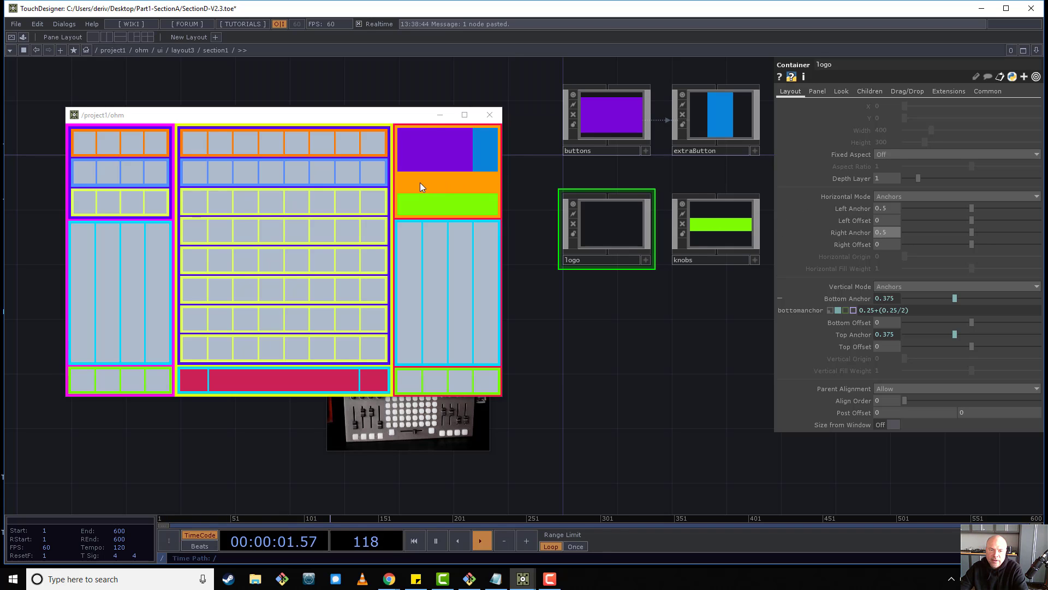
pyautogui.moveTo(483, 185)
pyautogui.write('64')
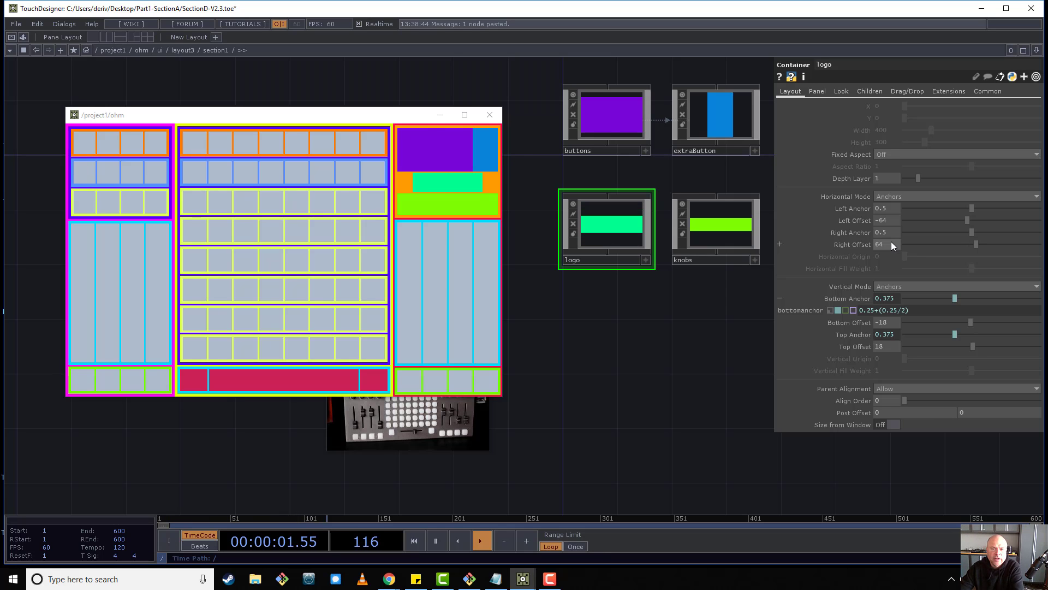
pyautogui.moveTo(717, 299)
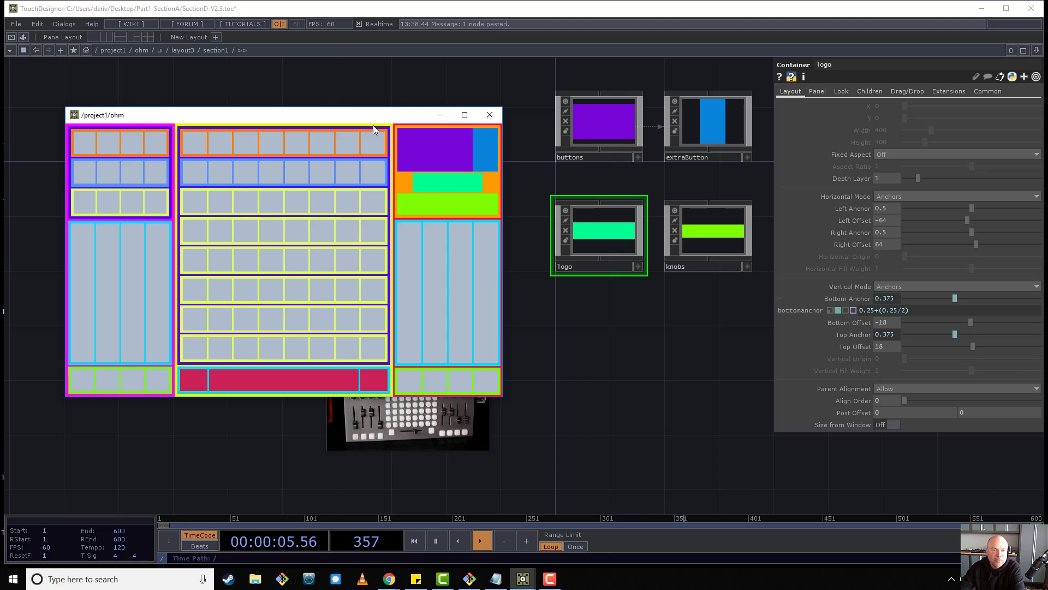
# Dive into layout3 and set section1's Height to 170.
pyautogui.click(464, 114)
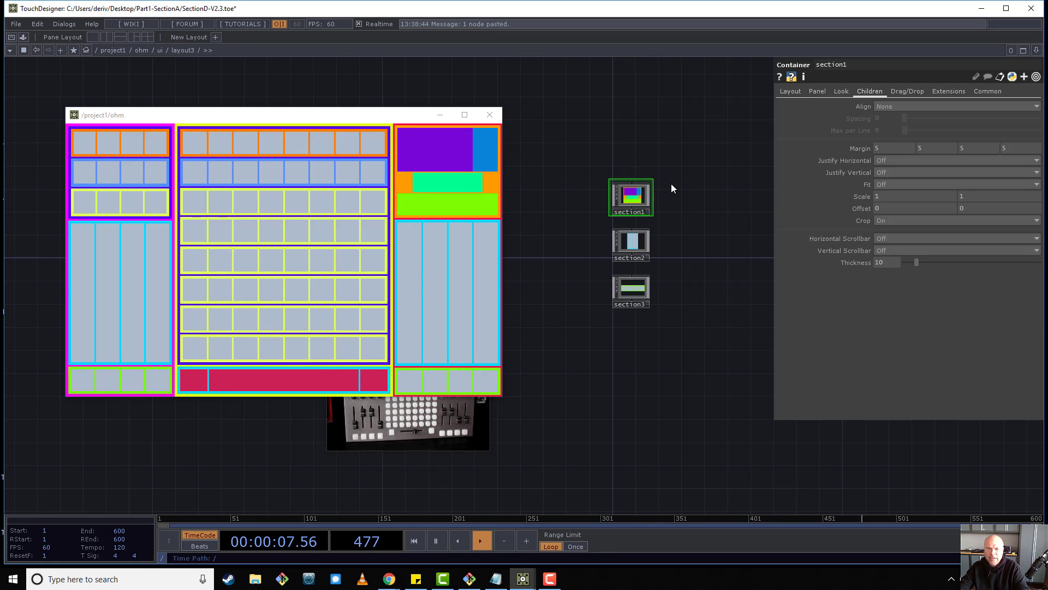
pyautogui.click(789, 91)
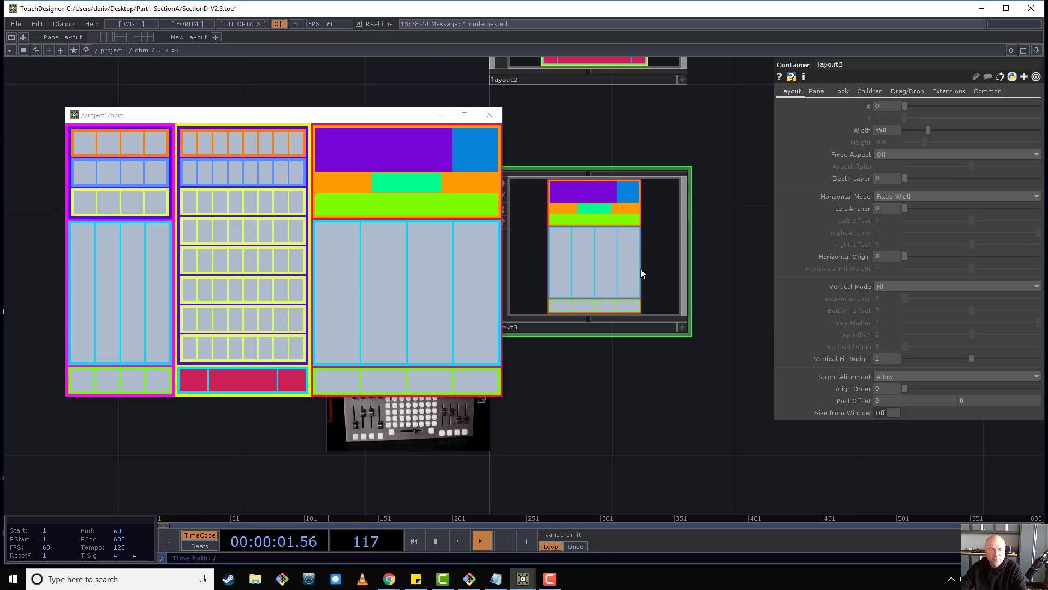
pyautogui.doubleClick(594, 251)
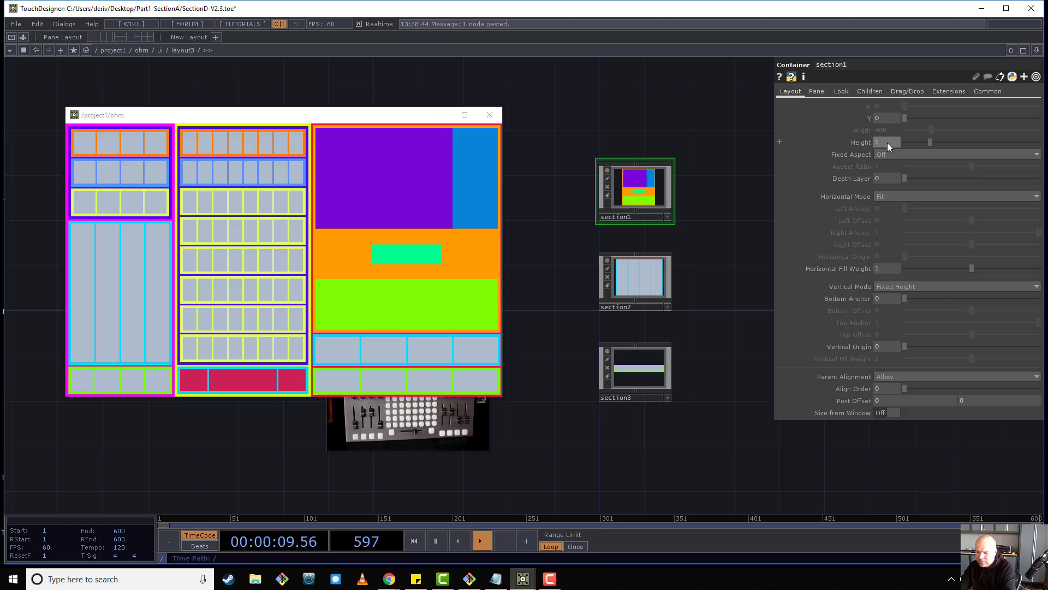
pyautogui.write('170')
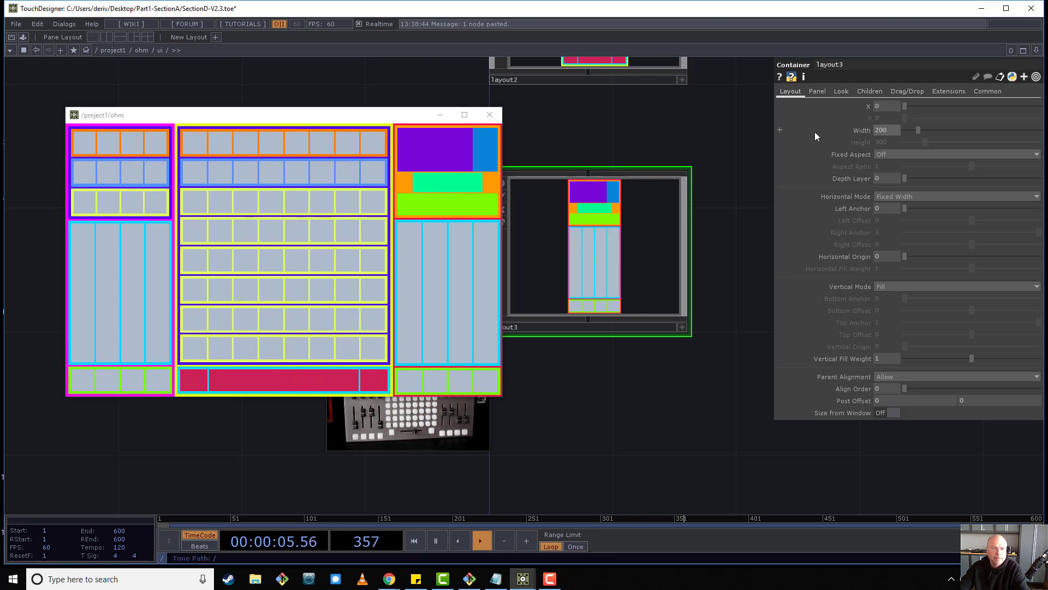
pyautogui.moveTo(627, 140)
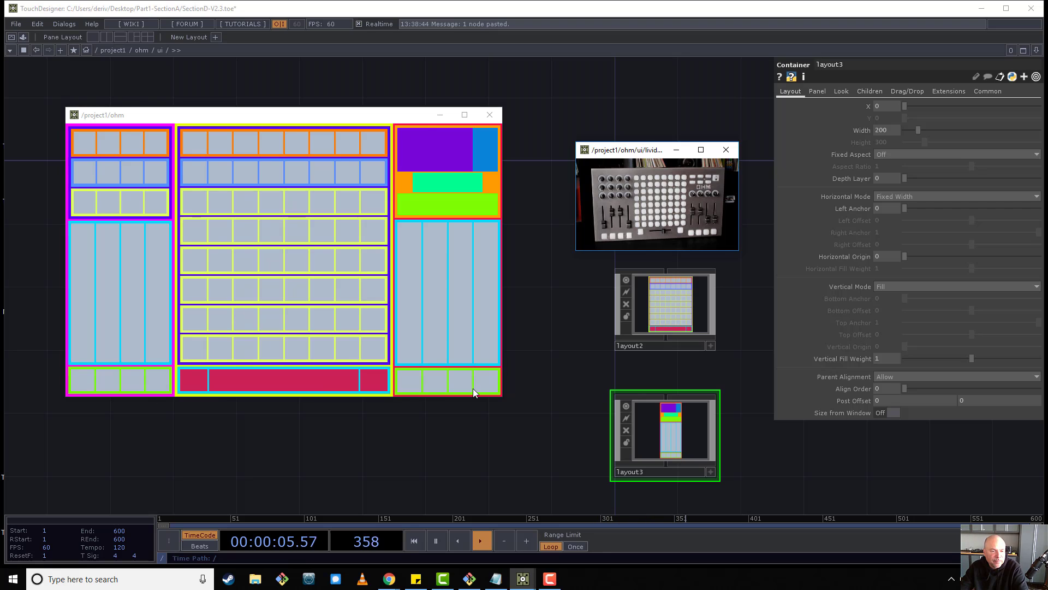
pyautogui.moveTo(169, 148)
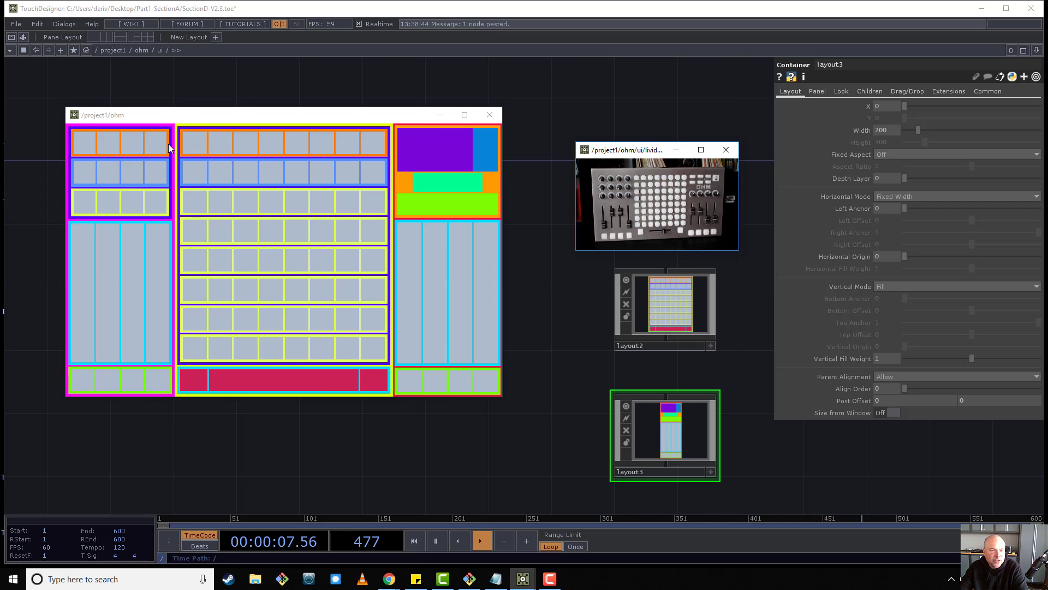